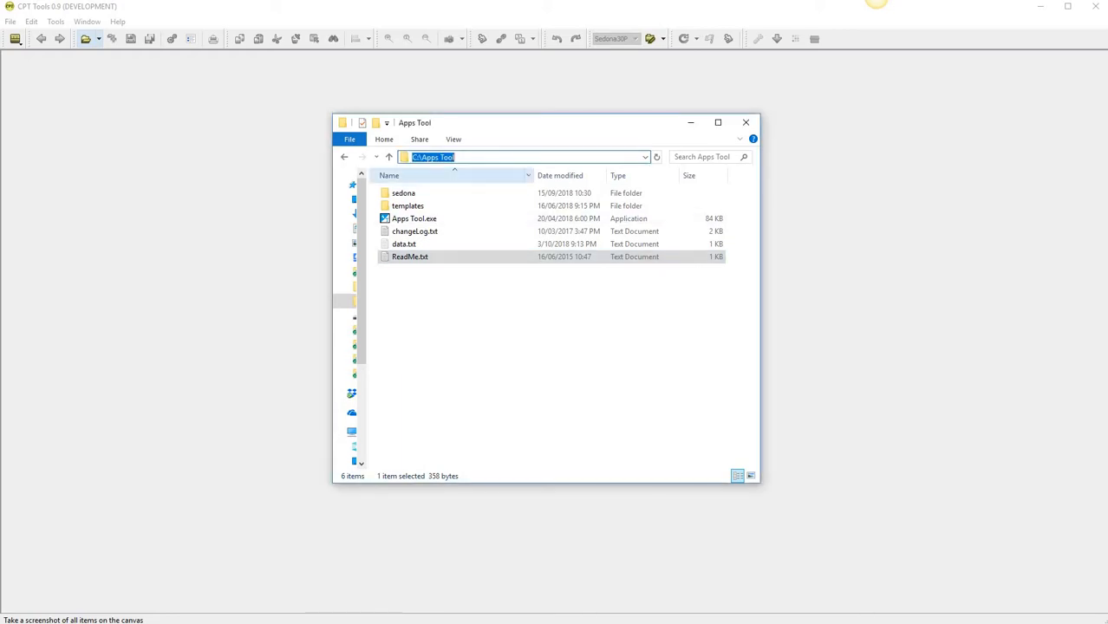
Launch Apps Tool.exe from the C:\Apps Tool folder
left_click(415, 219)
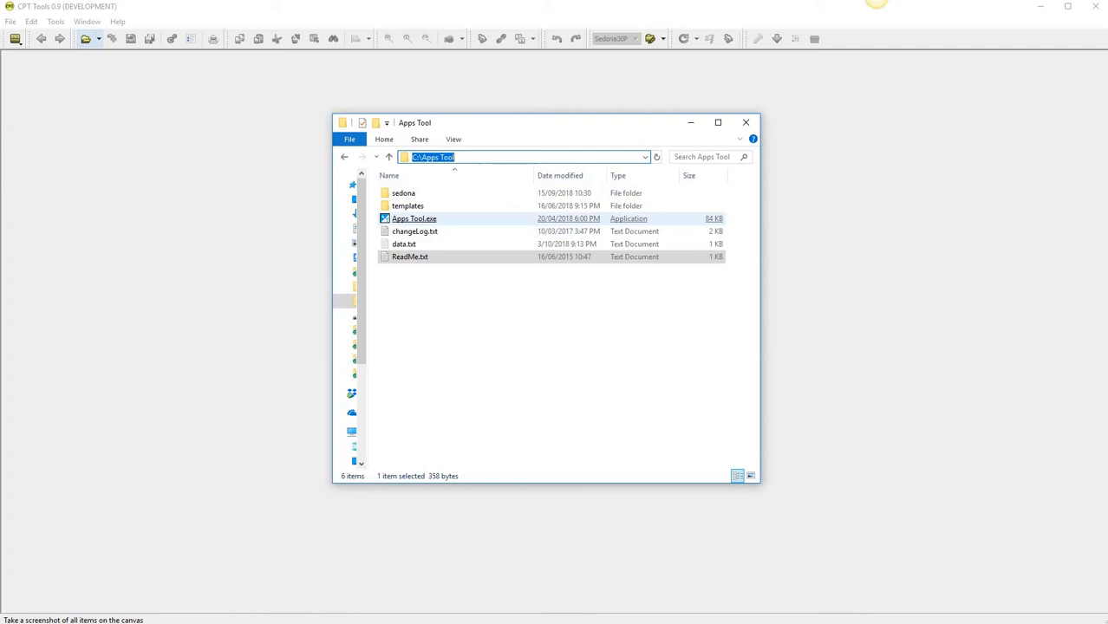
left_click(413, 218)
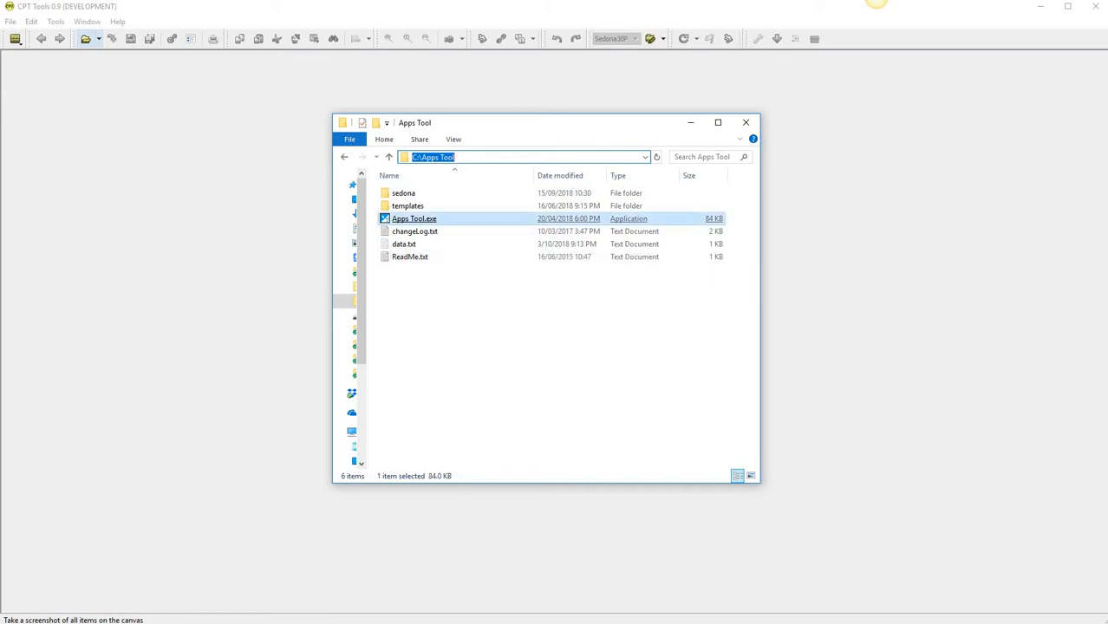
double_click(415, 219)
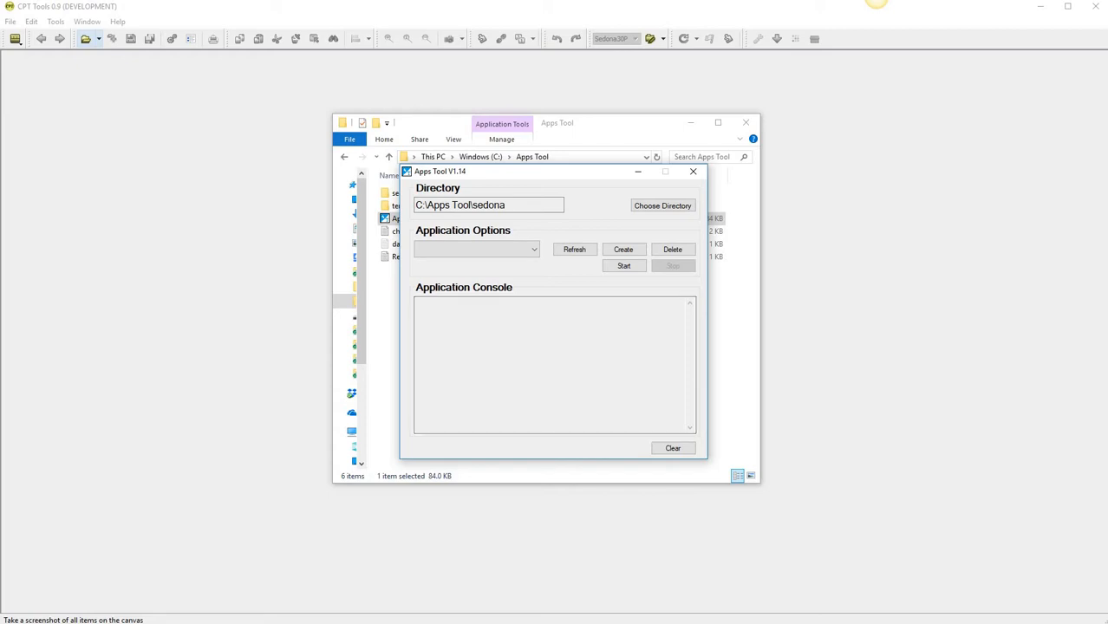
Create a new Sedona application FG_Test using SVM version easyioFG_V2.0b48d
left_click(622, 249)
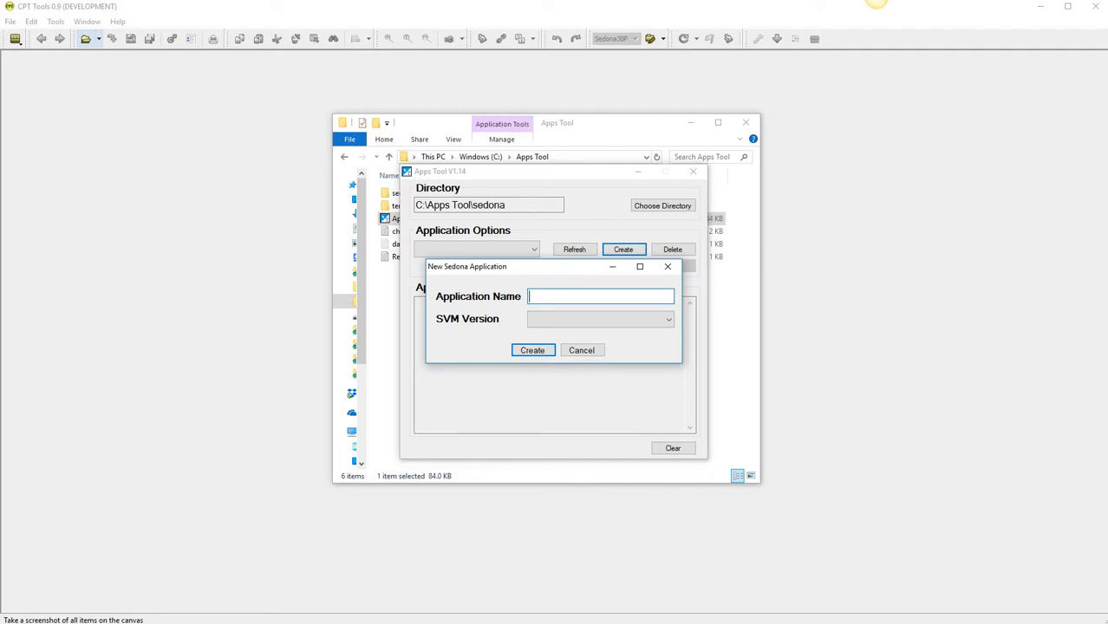
type("FG")
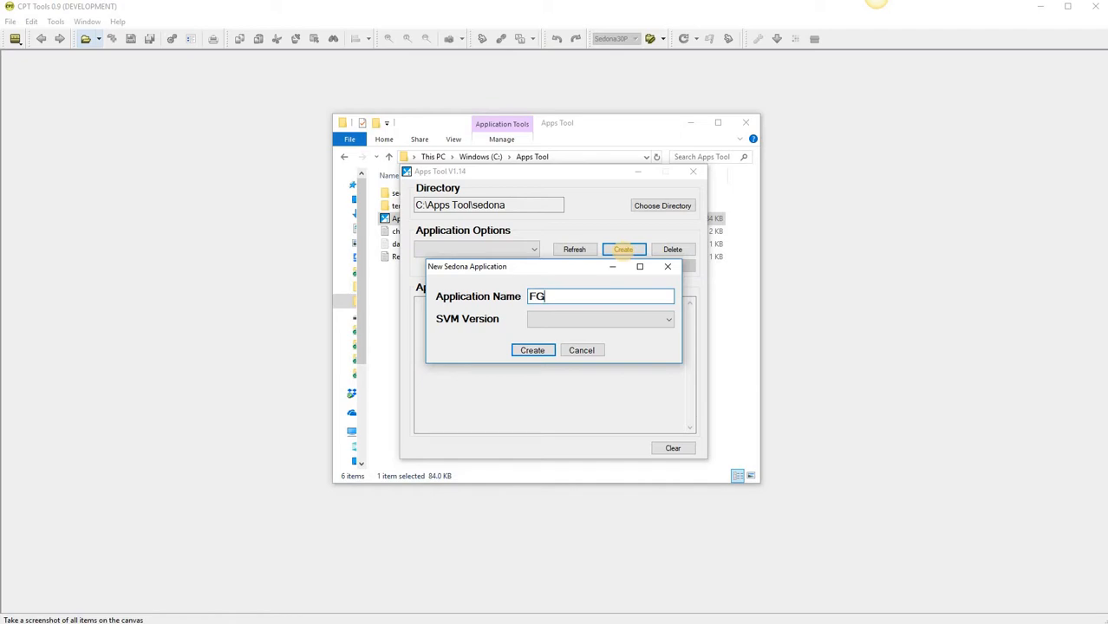
type("_Test")
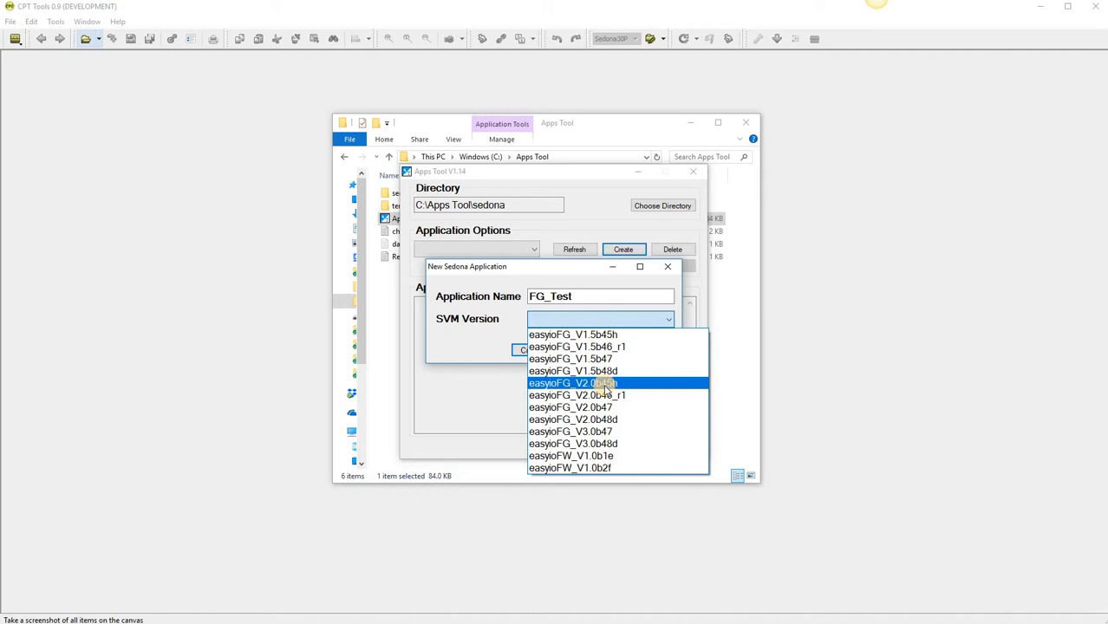
mouse_move(607, 420)
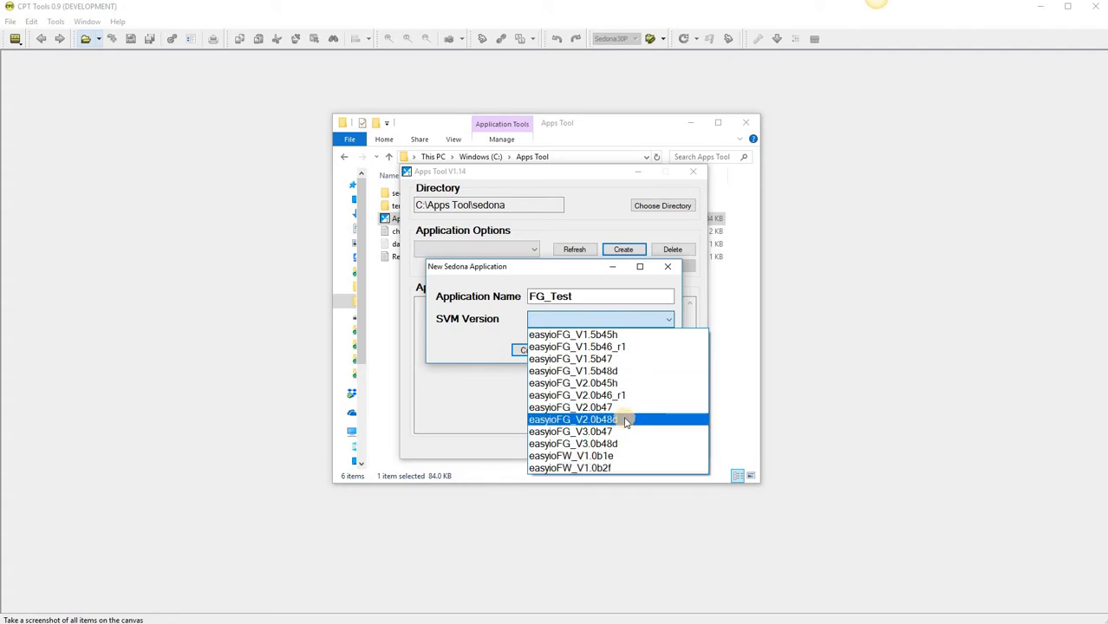
left_click(572, 420)
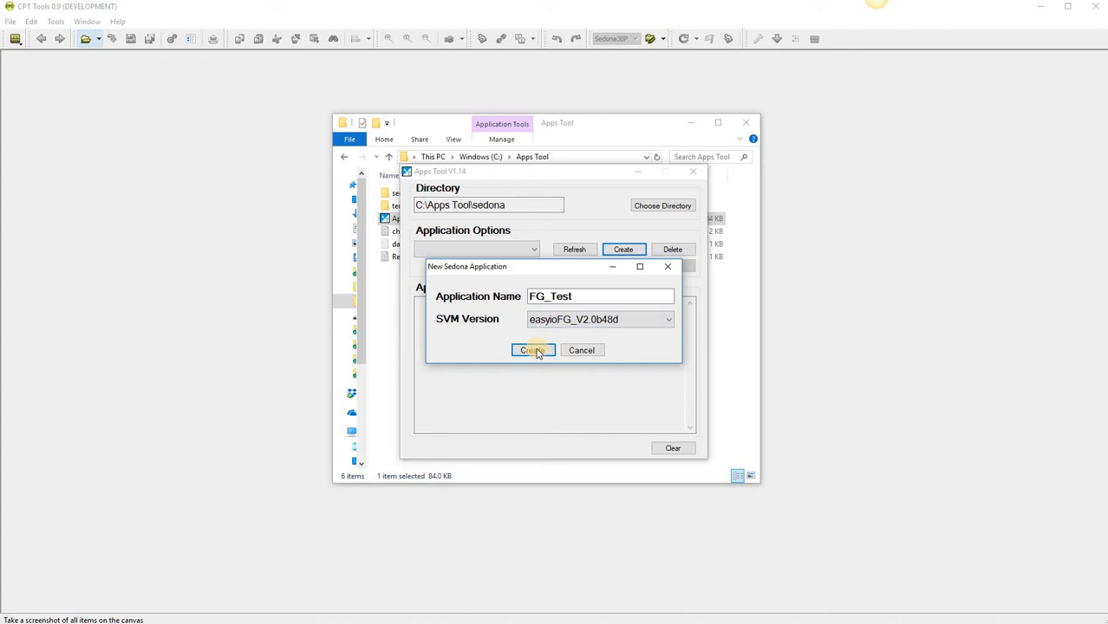
left_click(531, 350)
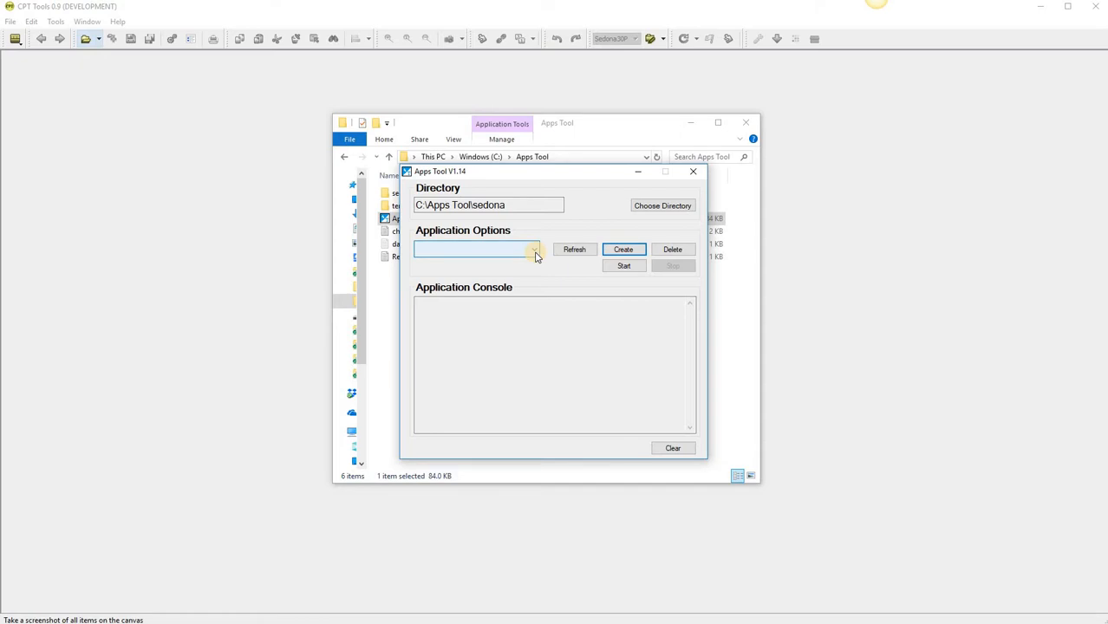
Start FG_Test in the simulator and allow it through Windows Defender Firewall
left_click(534, 250)
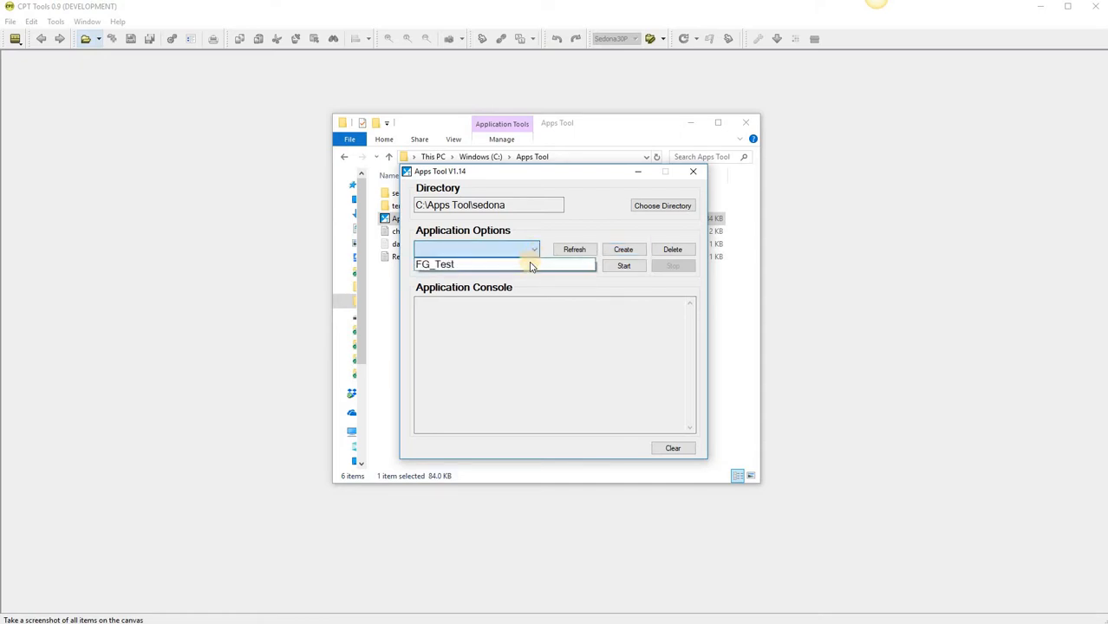
left_click(534, 250)
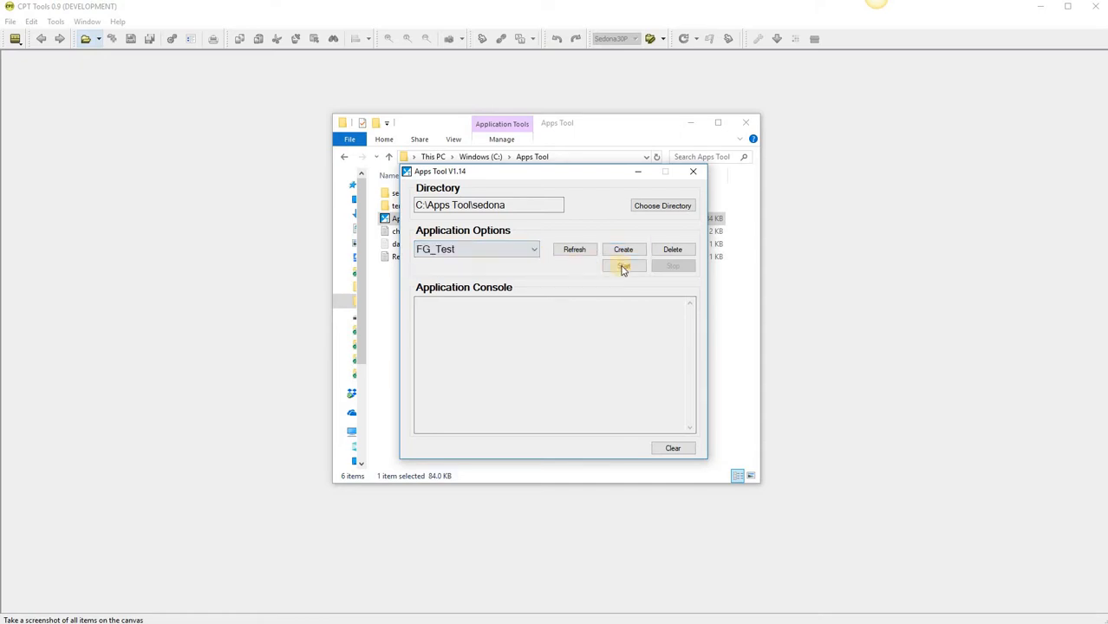
left_click(623, 267)
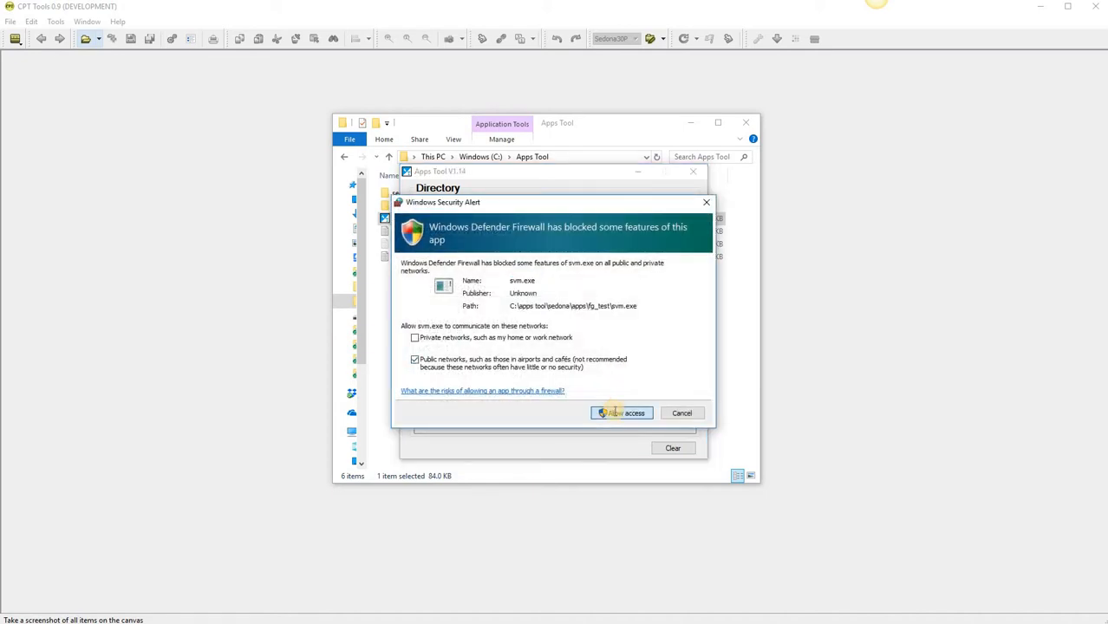
left_click(621, 413)
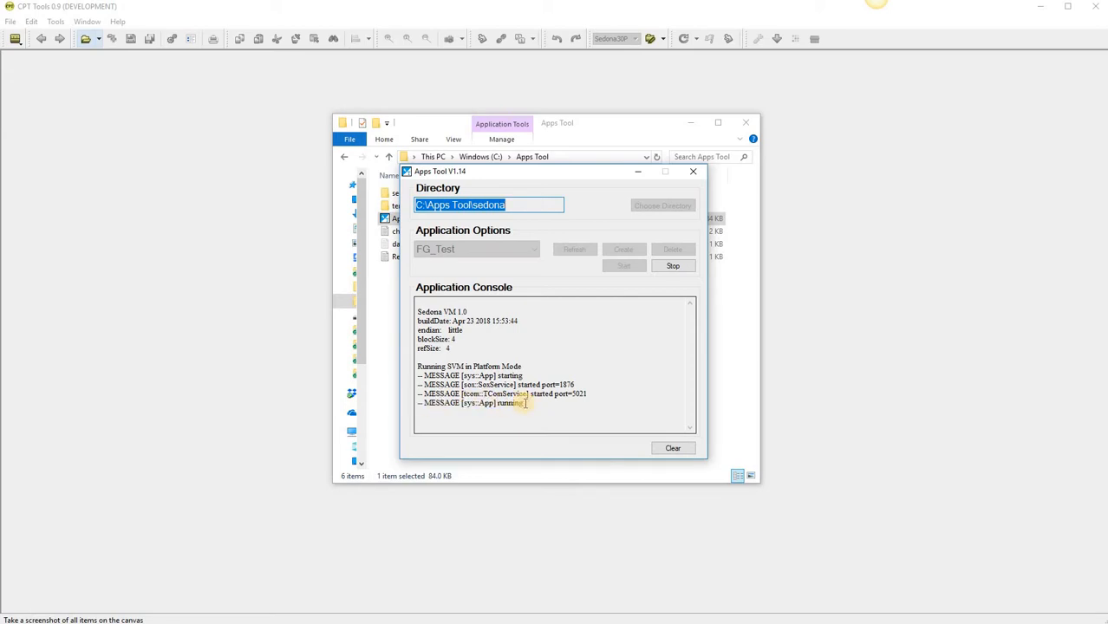
mouse_move(583, 504)
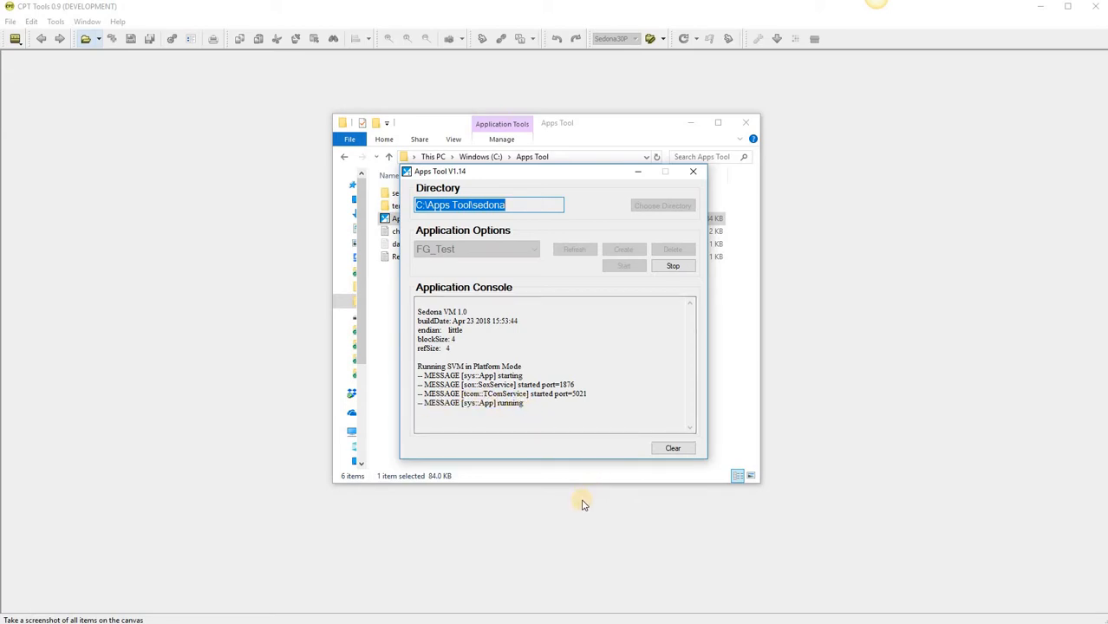
Add a new connection 'AppsTool FG' with host localhost in CPT Tools
left_click(694, 172)
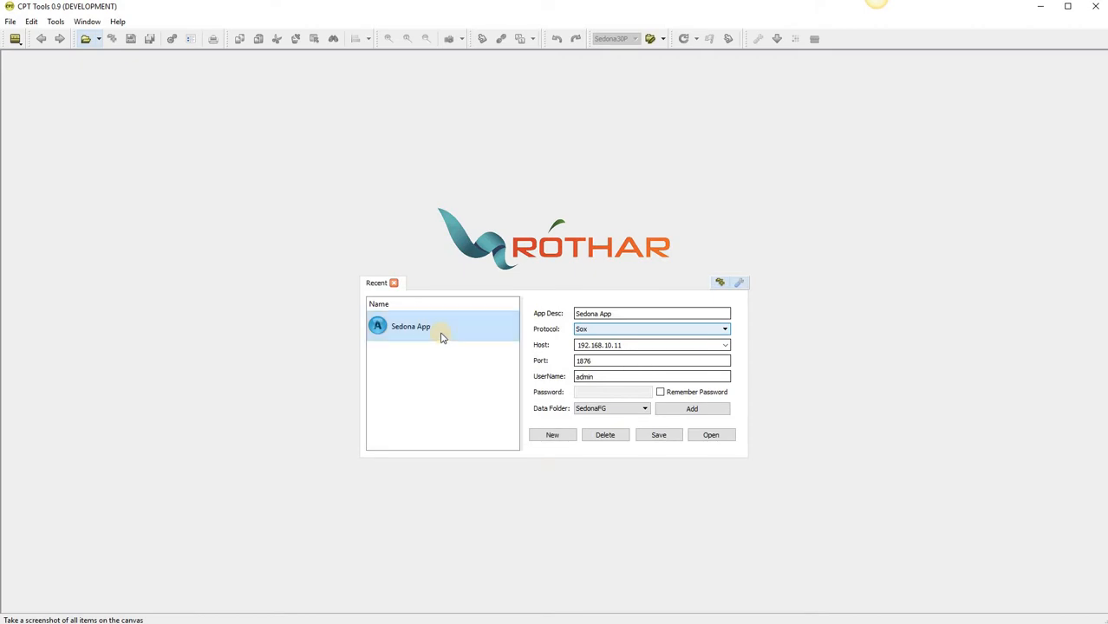
mouse_move(496, 378)
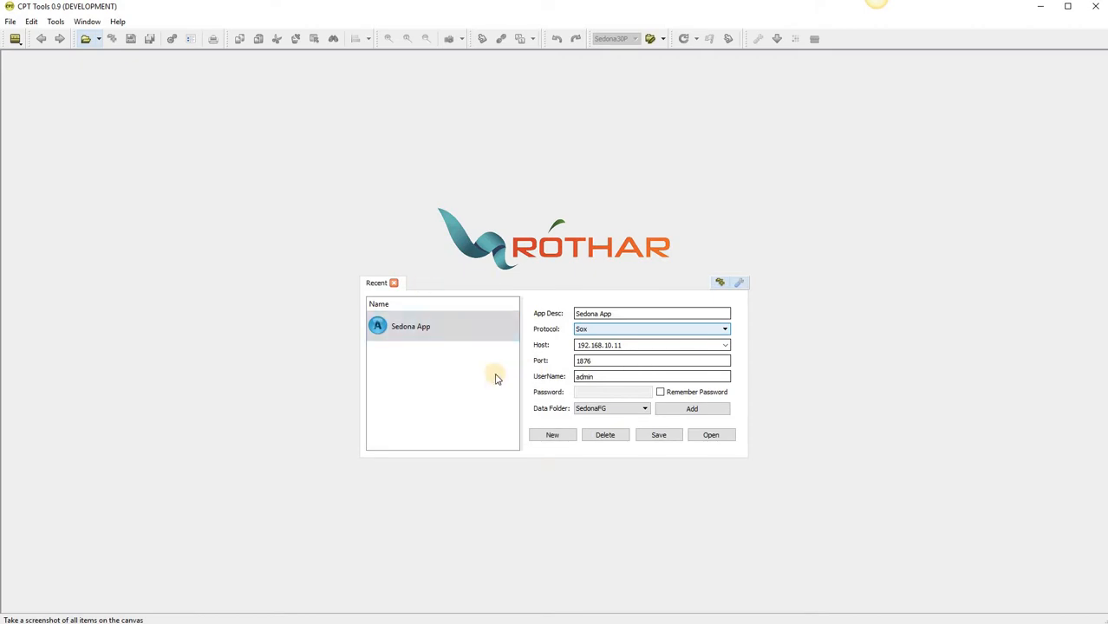
mouse_move(460, 345)
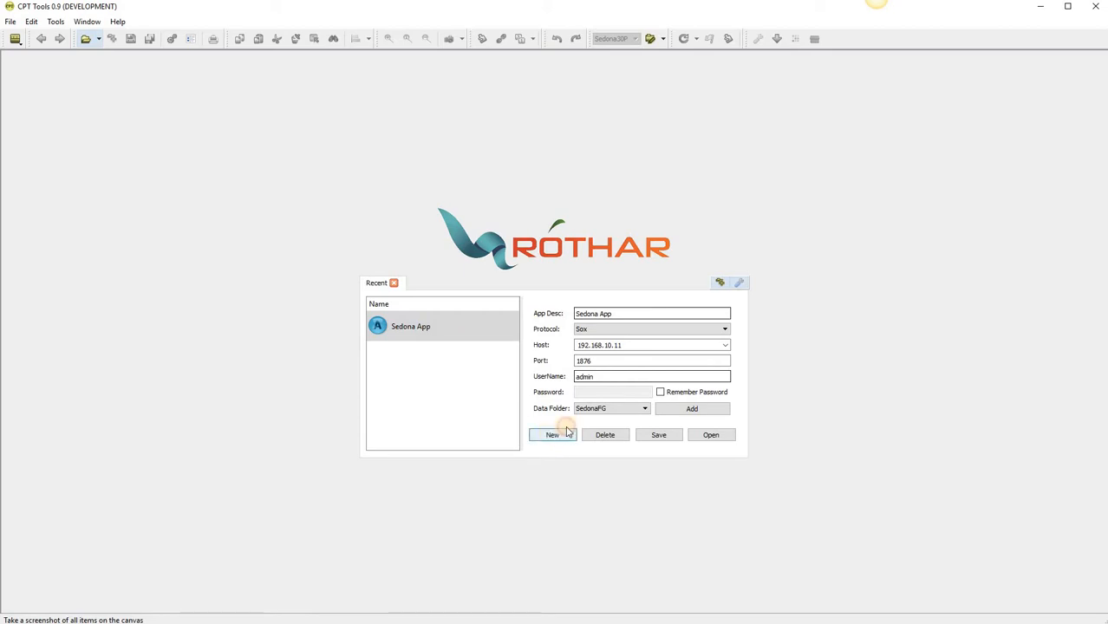
left_click(551, 433)
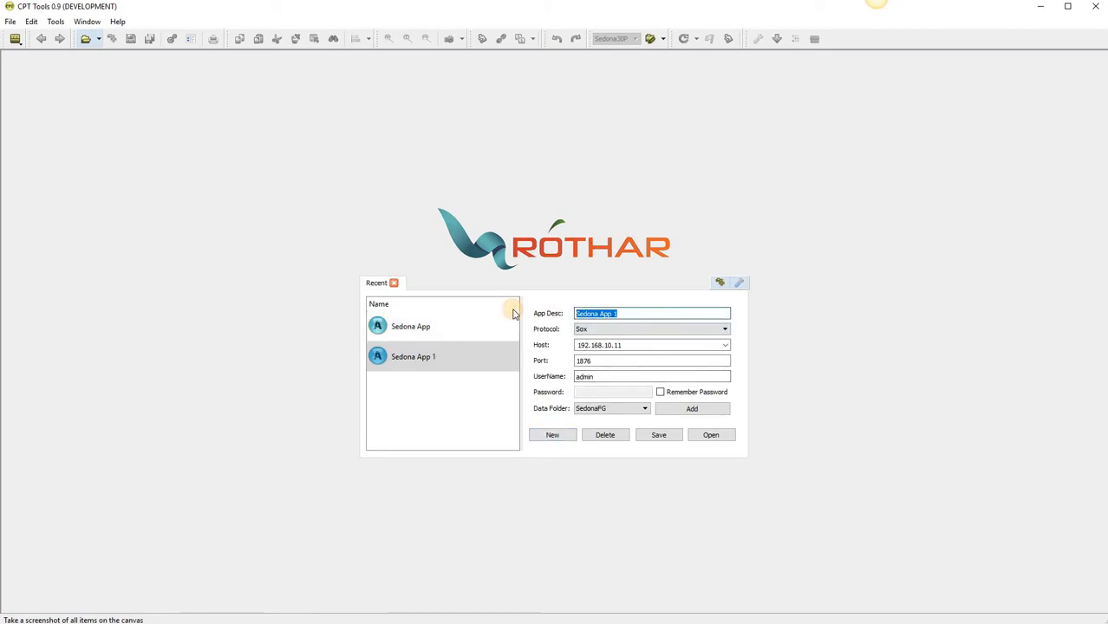
type("AppsTool")
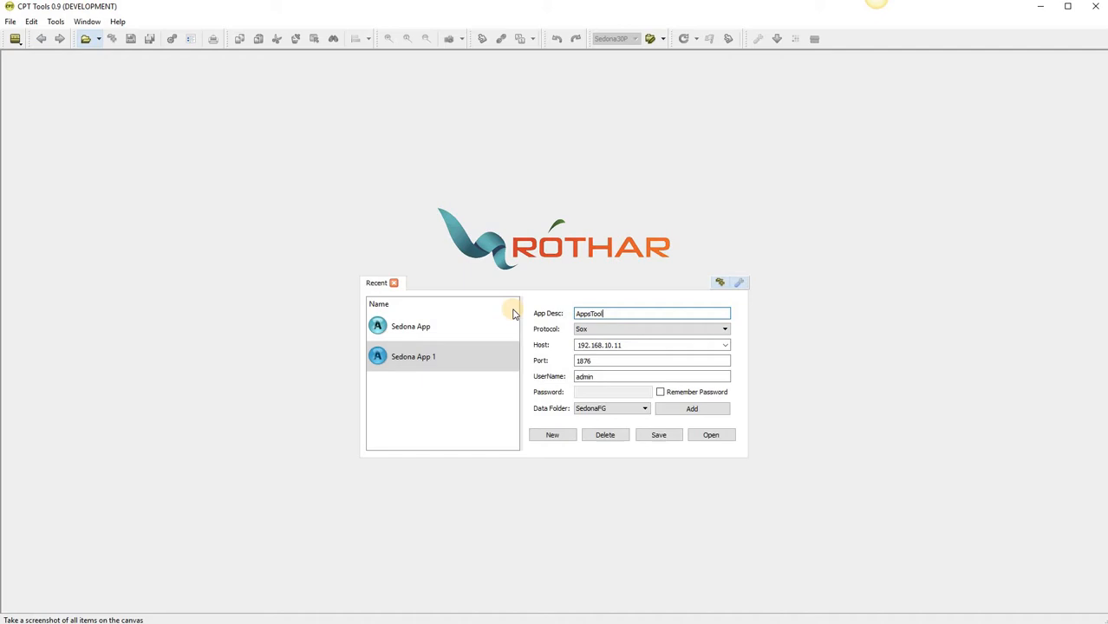
type("FG")
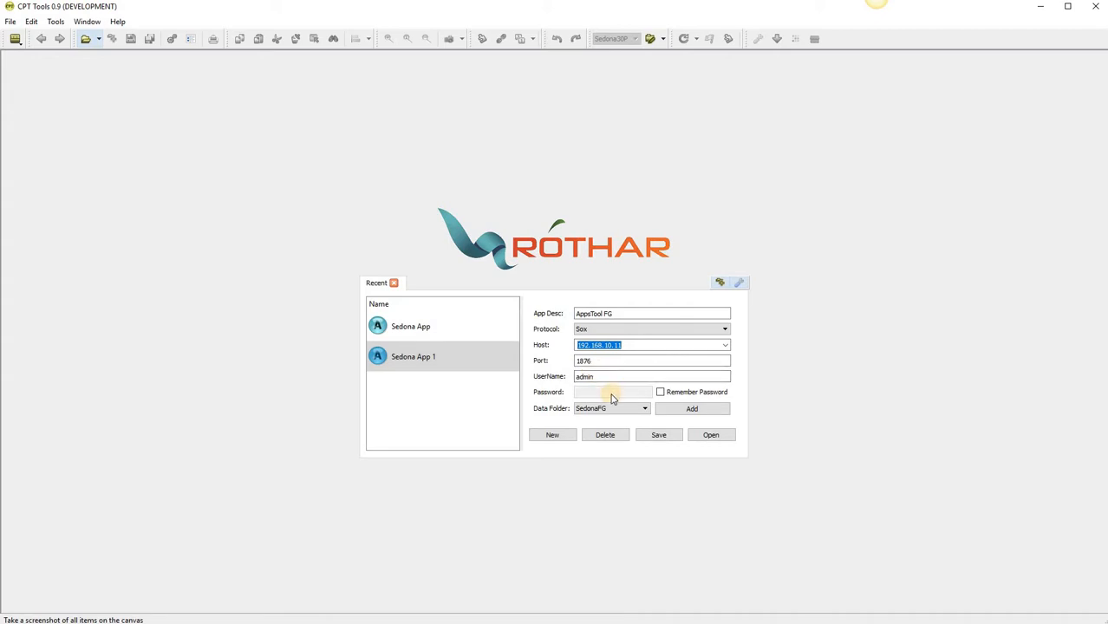
type("127.")
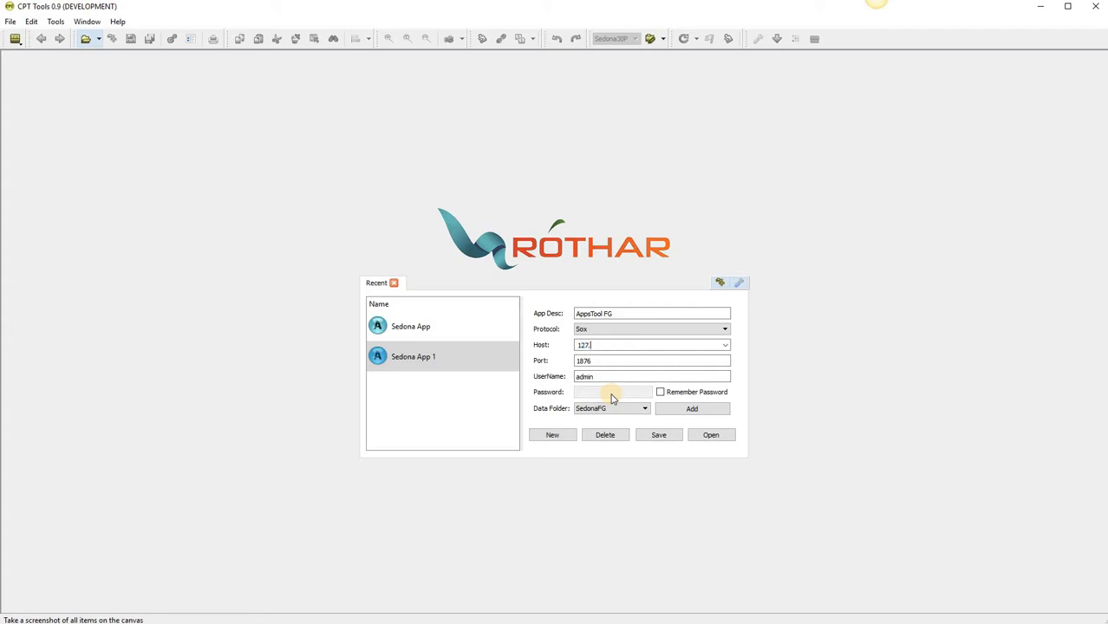
type("0.0.1")
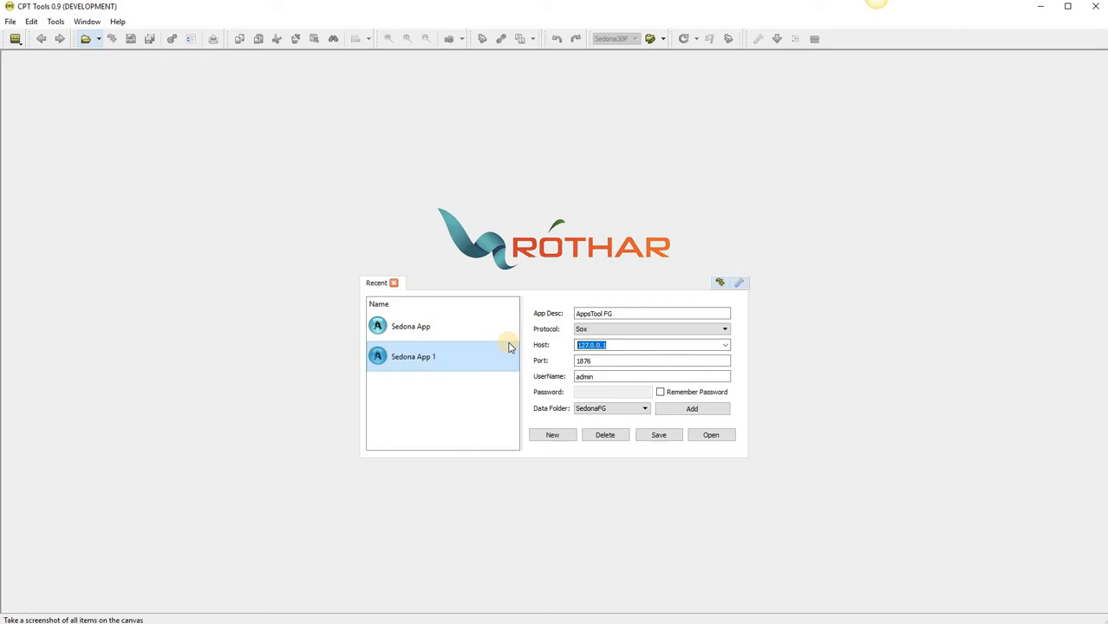
type("localhost")
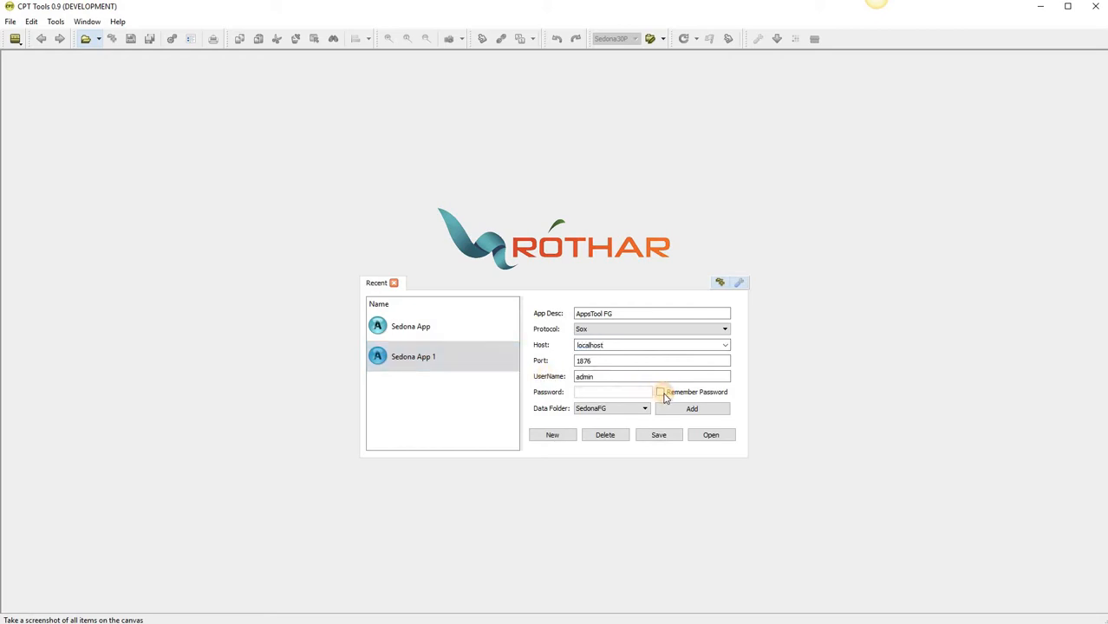
Enable Remember Password, choose the SedonaFG data folder and save the connection
left_click(661, 392)
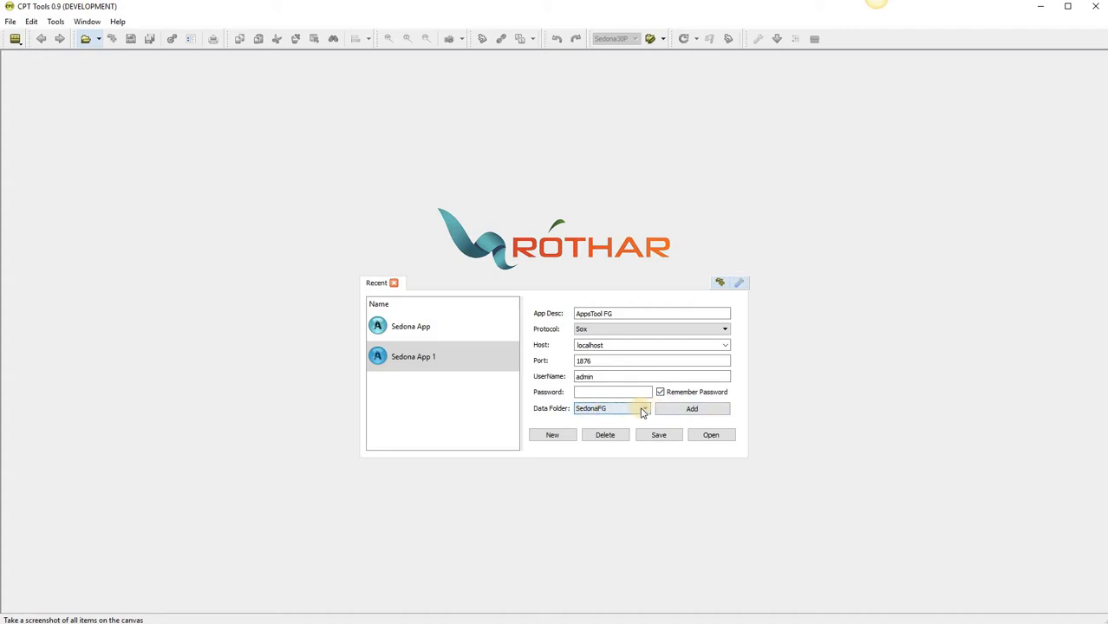
left_click(643, 409)
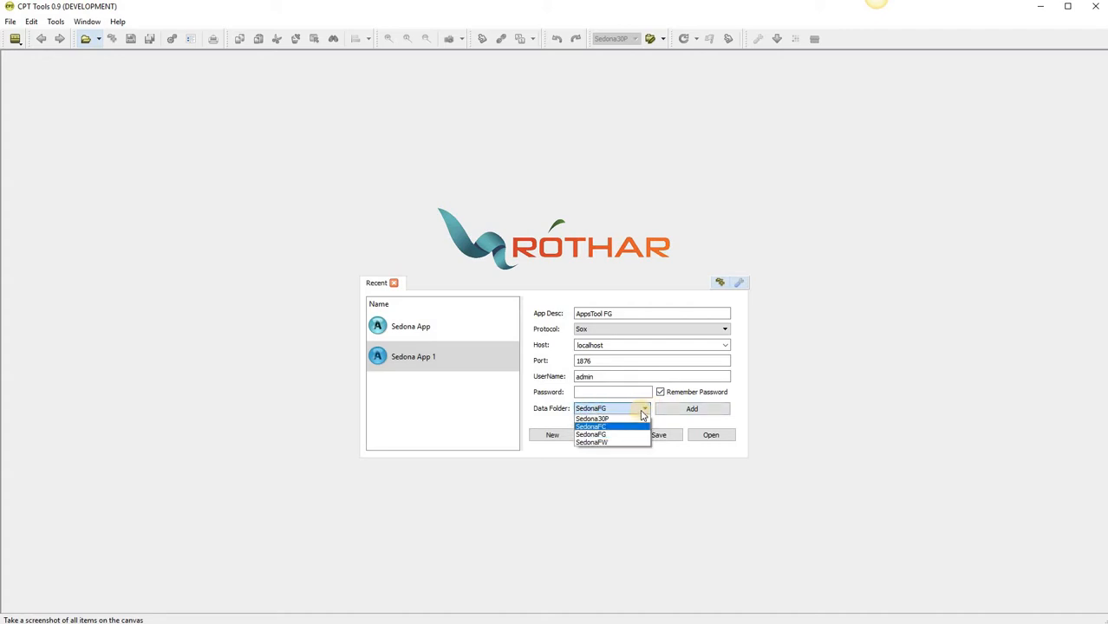
mouse_move(611, 442)
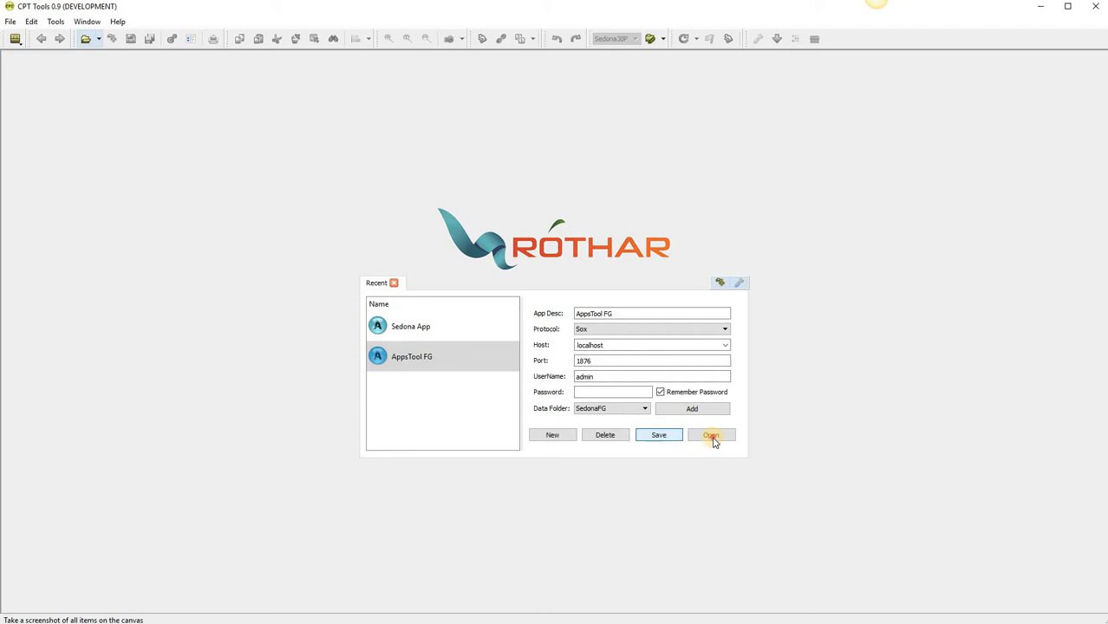
left_click(711, 434)
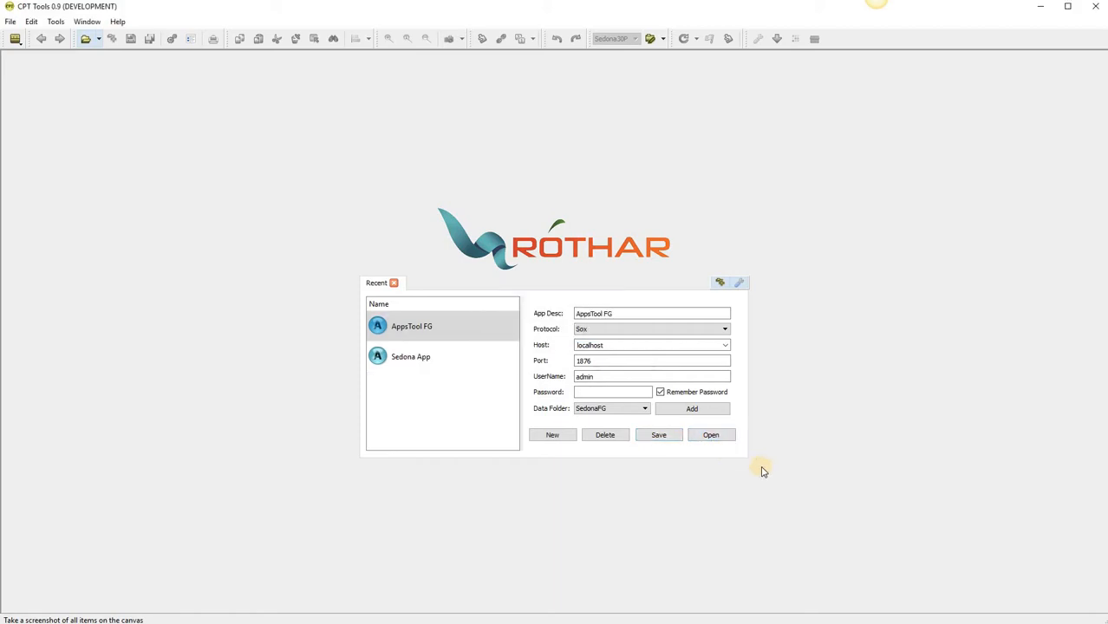
Connect to AppsTool FG and apply the Kit Management changes so provisioning runs
left_click(712, 433)
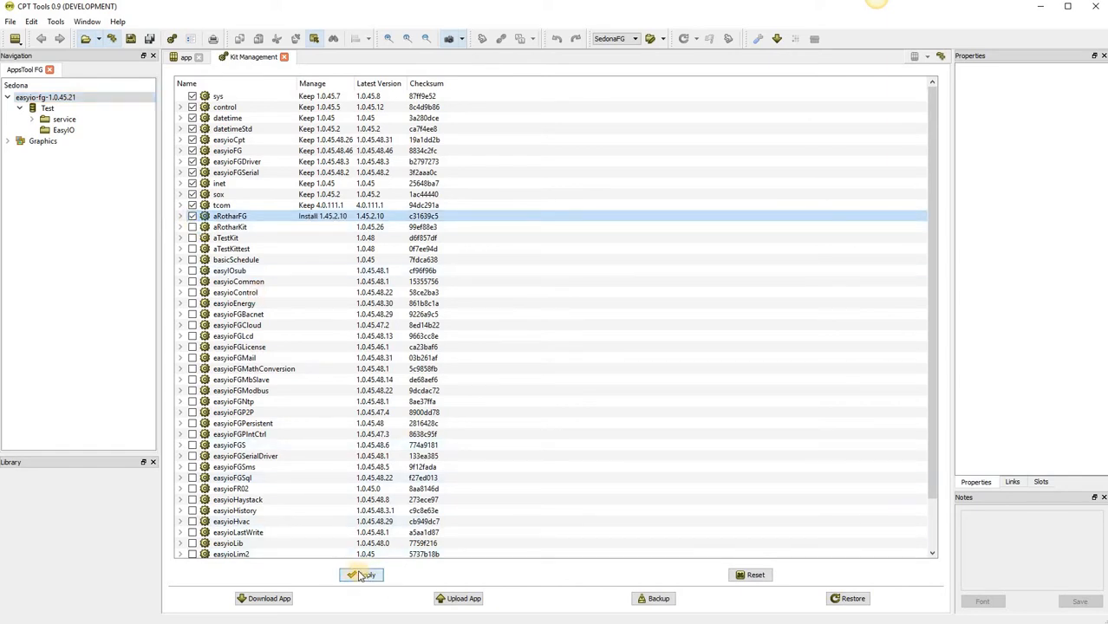
left_click(361, 575)
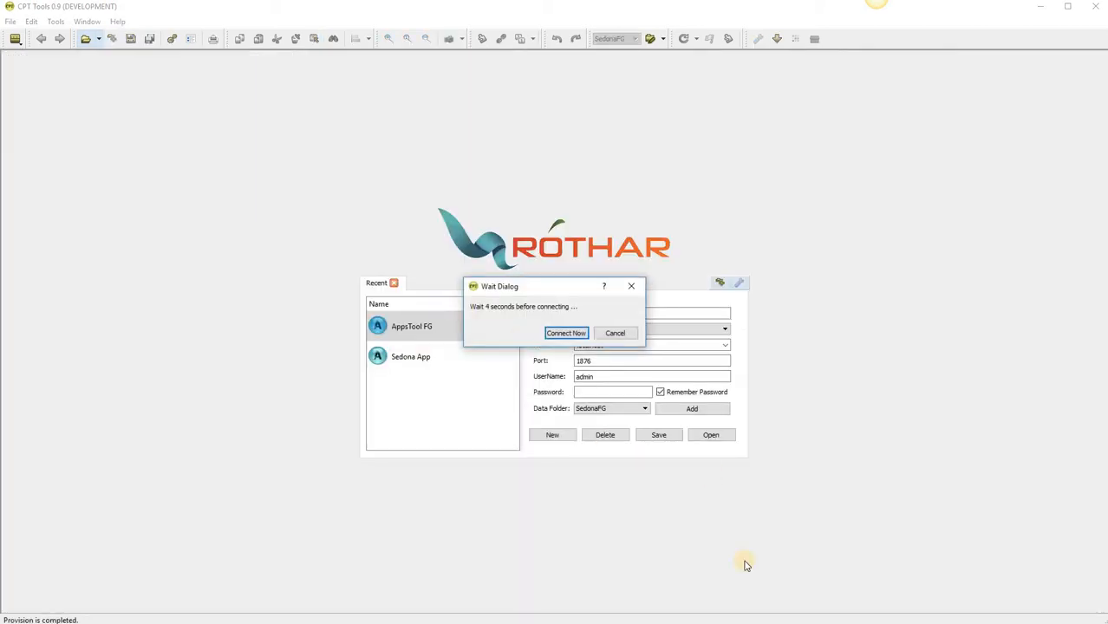
Use Connect Now to reconnect to AppsTool FG and reach the EasyIO wiresheet
left_click(566, 333)
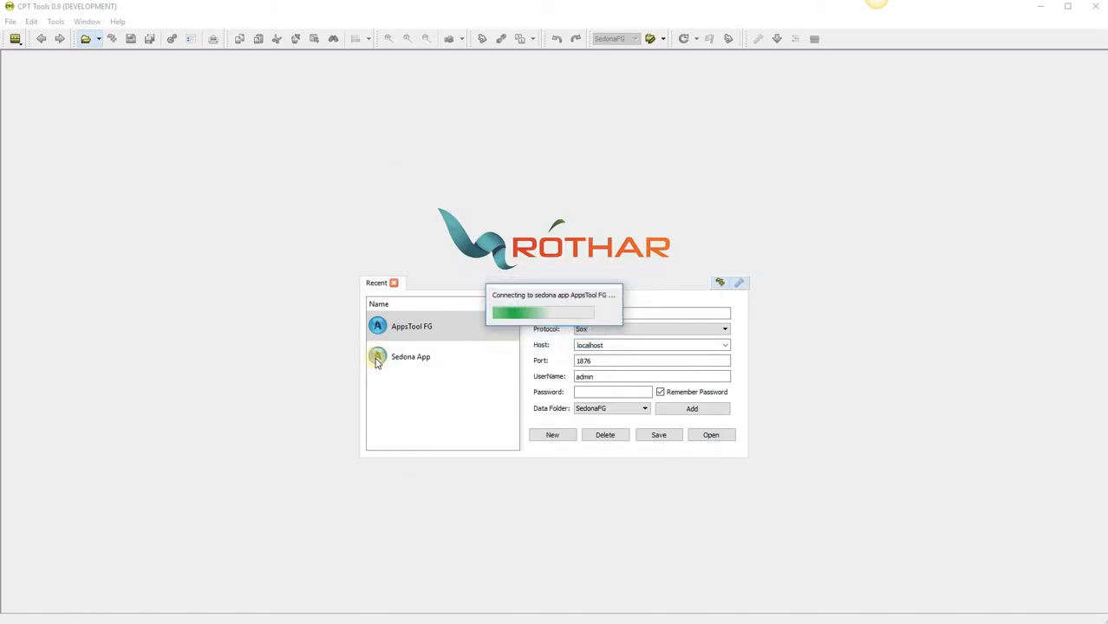
left_click(711, 434)
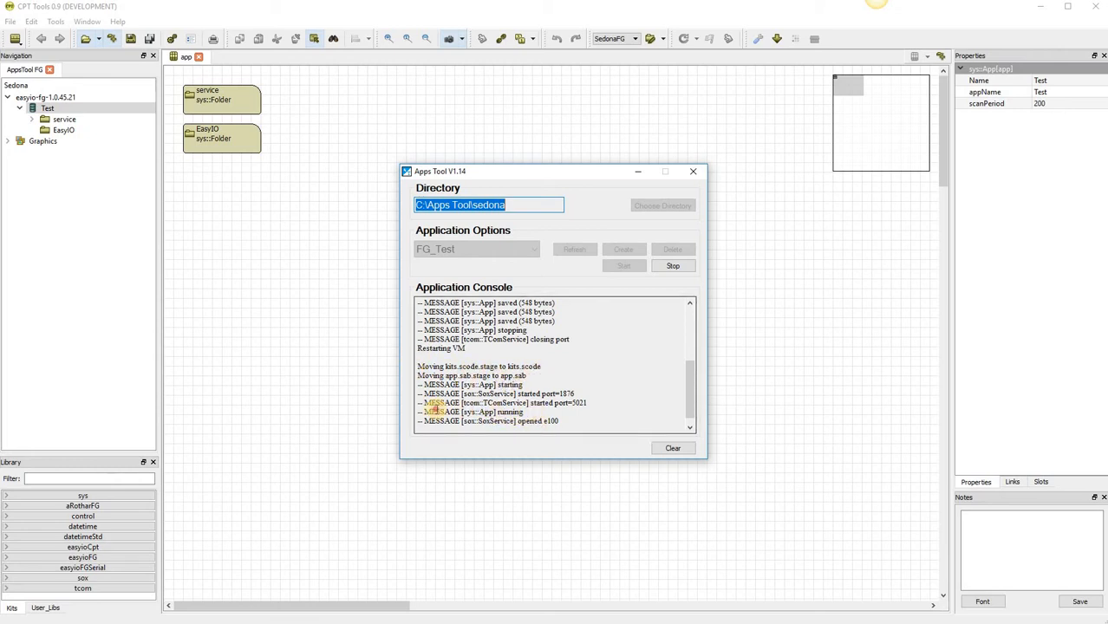
left_click(694, 172)
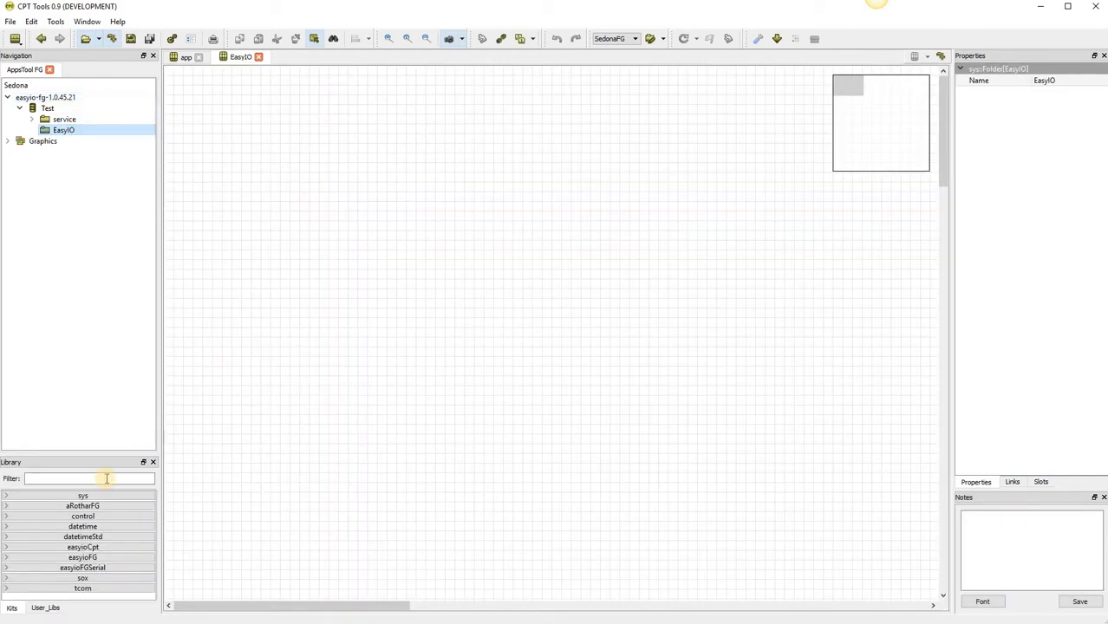
Filter the Library by 'ui', add three UI blocks to EasyIO, then begin closing the device
type("ui")
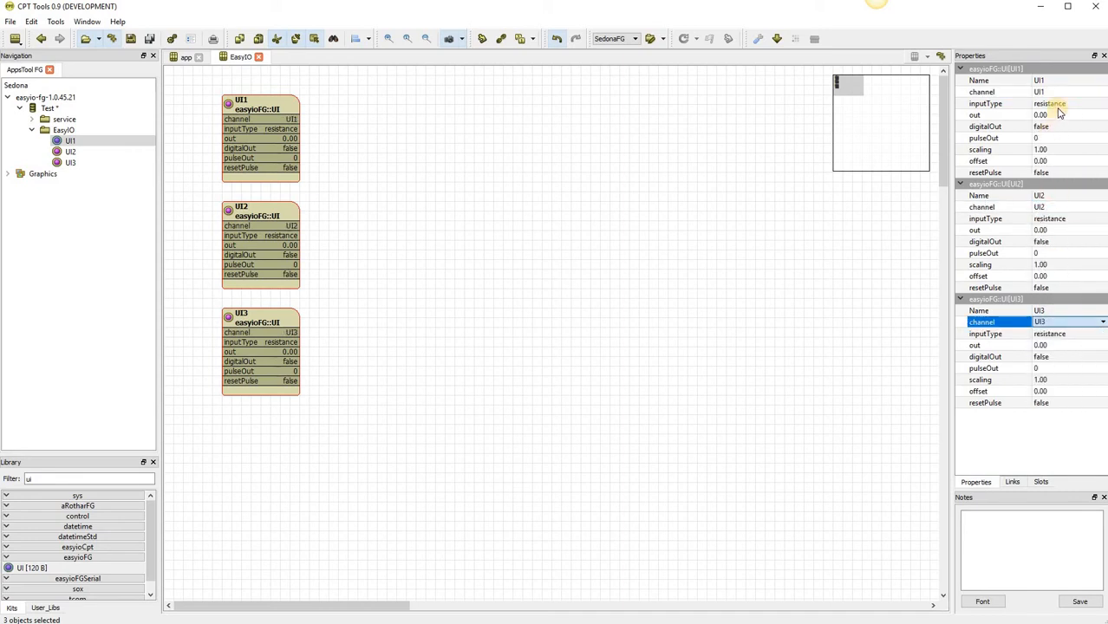
left_click(274, 189)
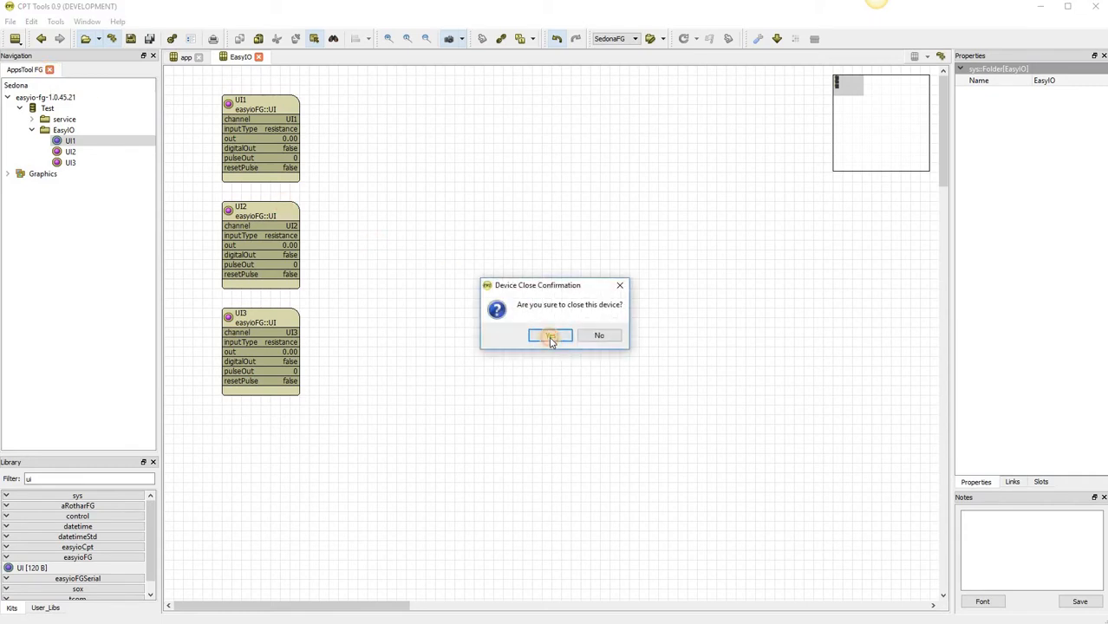
Confirm closing the device, then stop FG_Test in Apps Tool and confirm
left_click(550, 337)
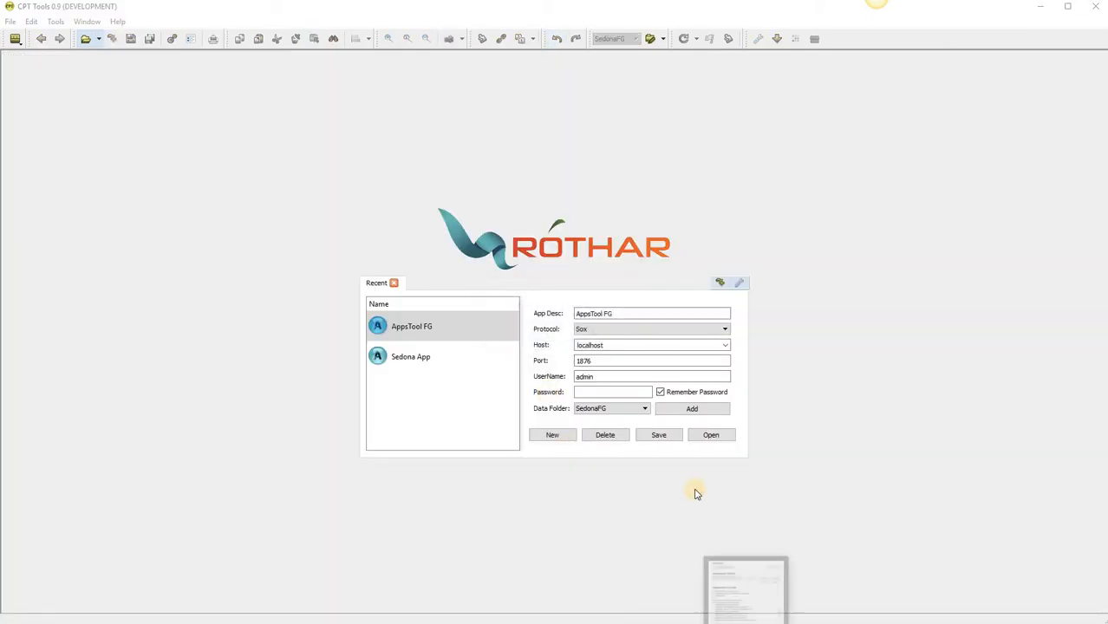
left_click(711, 433)
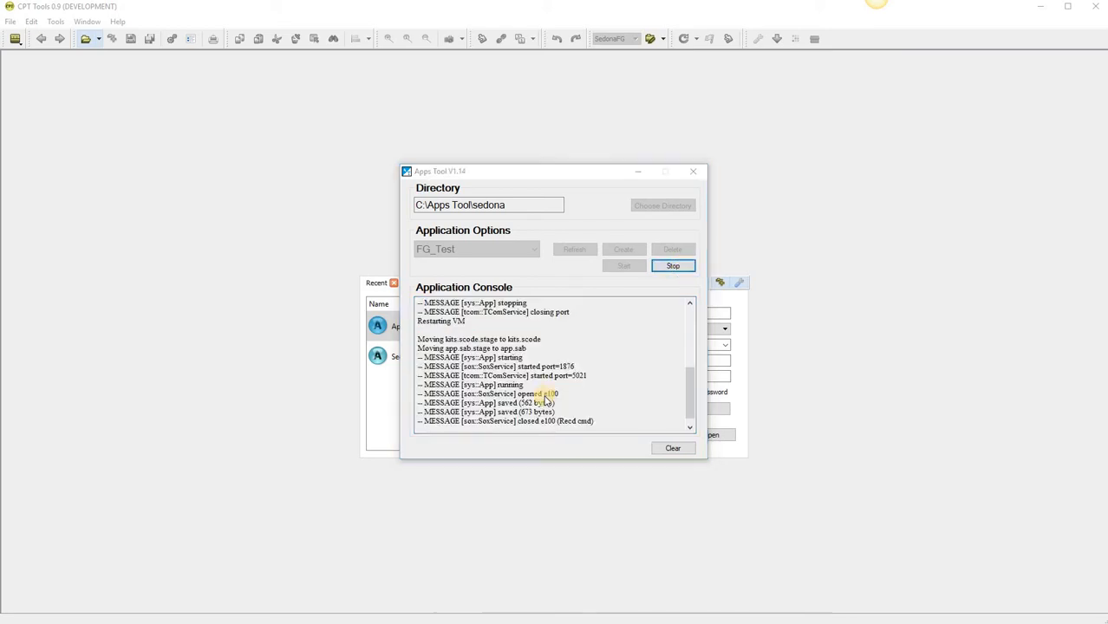
left_click(673, 266)
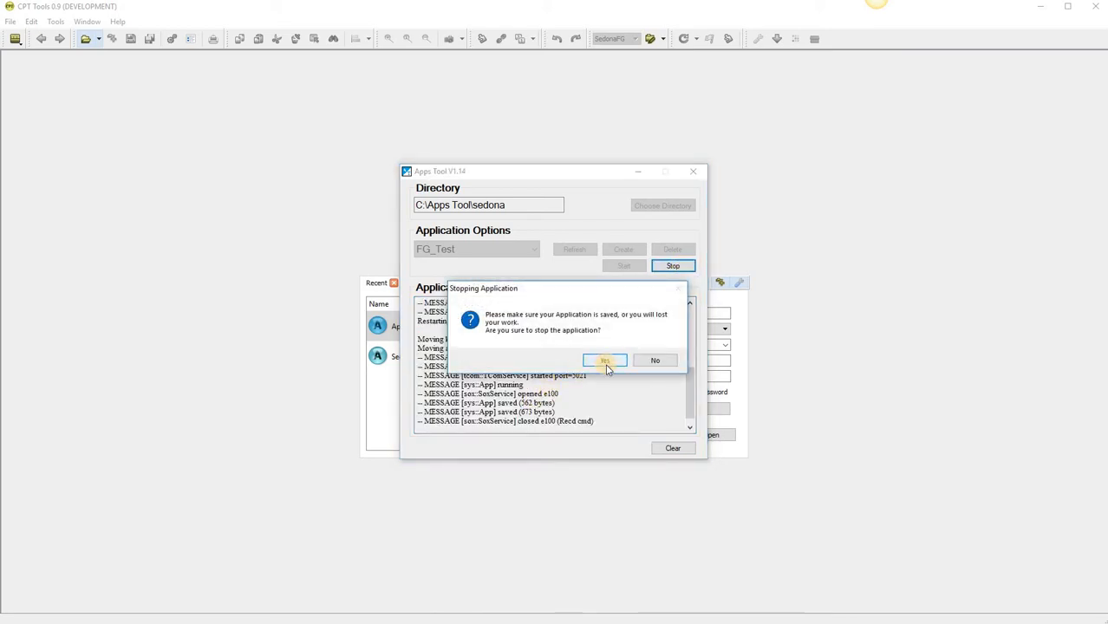
left_click(604, 361)
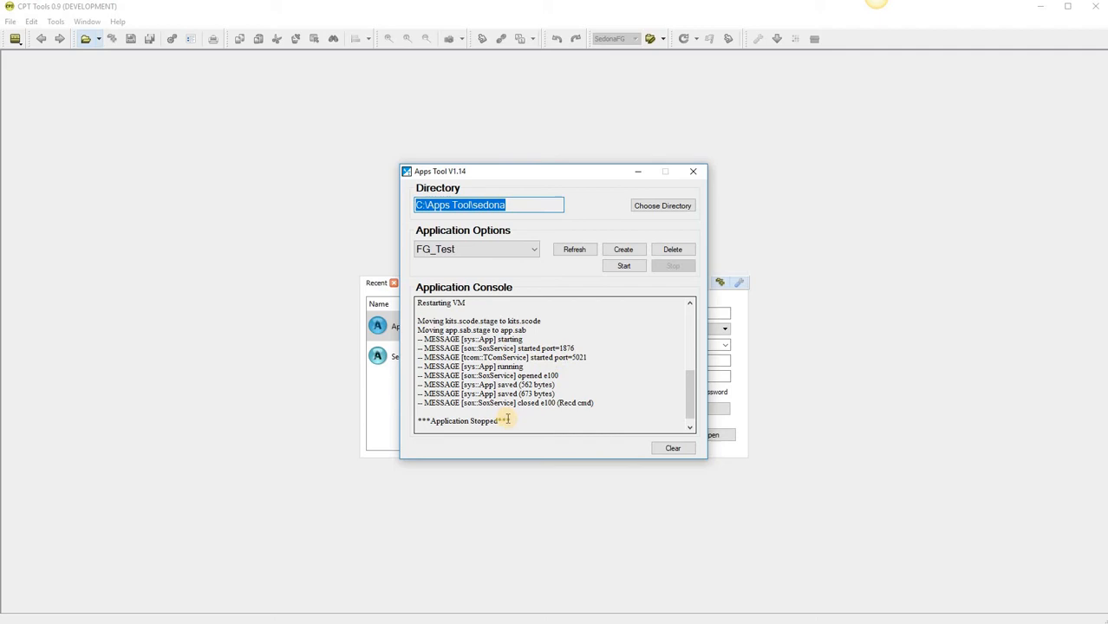
mouse_move(337, 347)
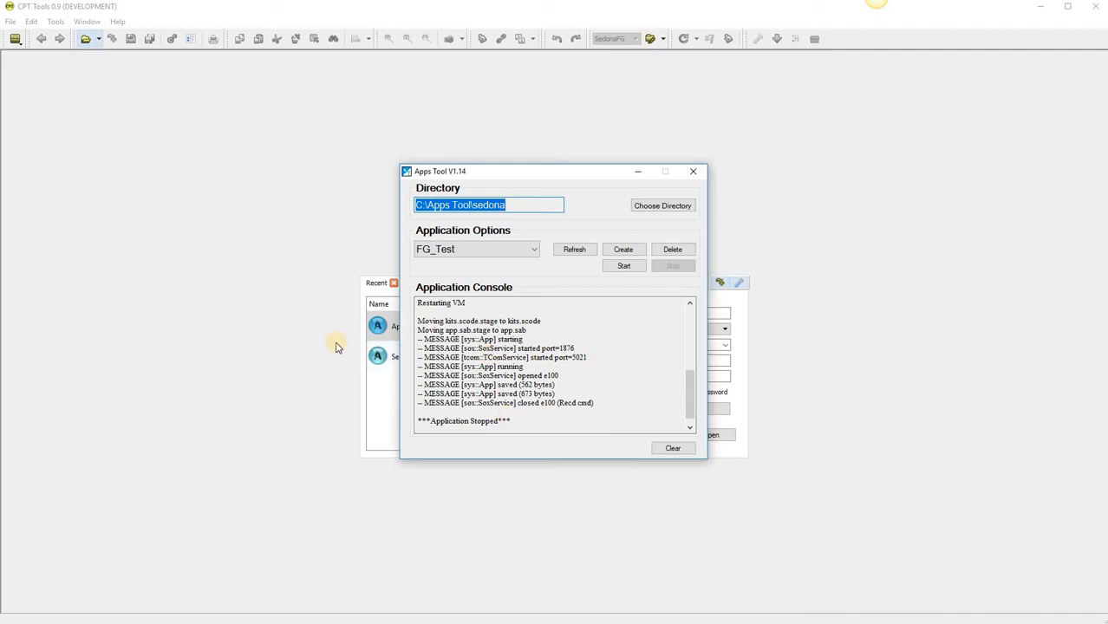
mouse_move(372, 590)
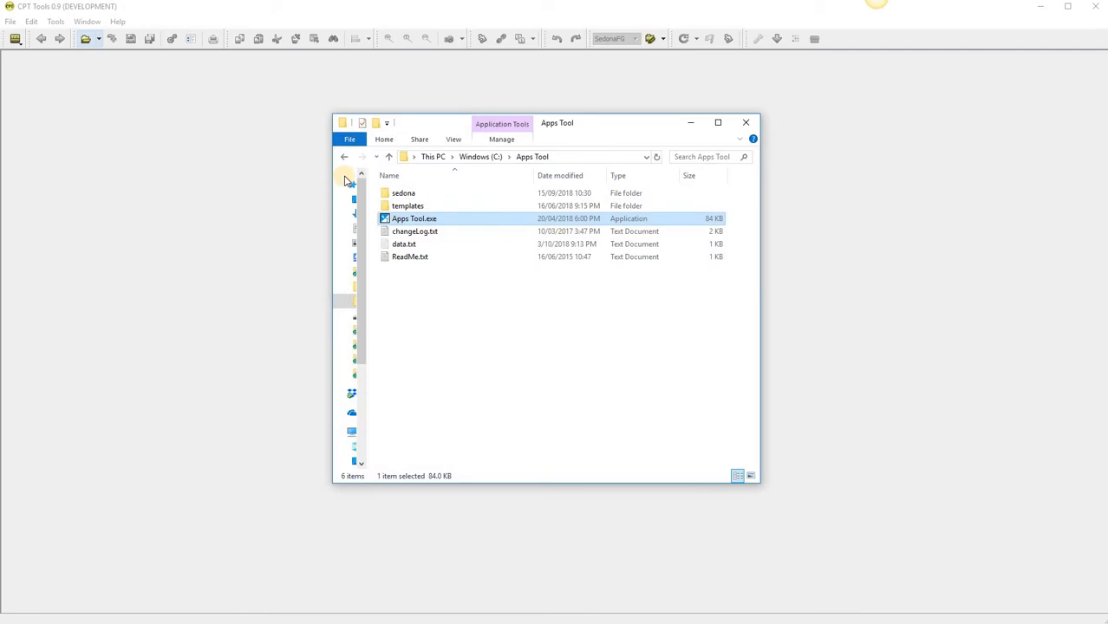
Browse into sedona\apps\FG_Test in File Explorer
left_click(402, 193)
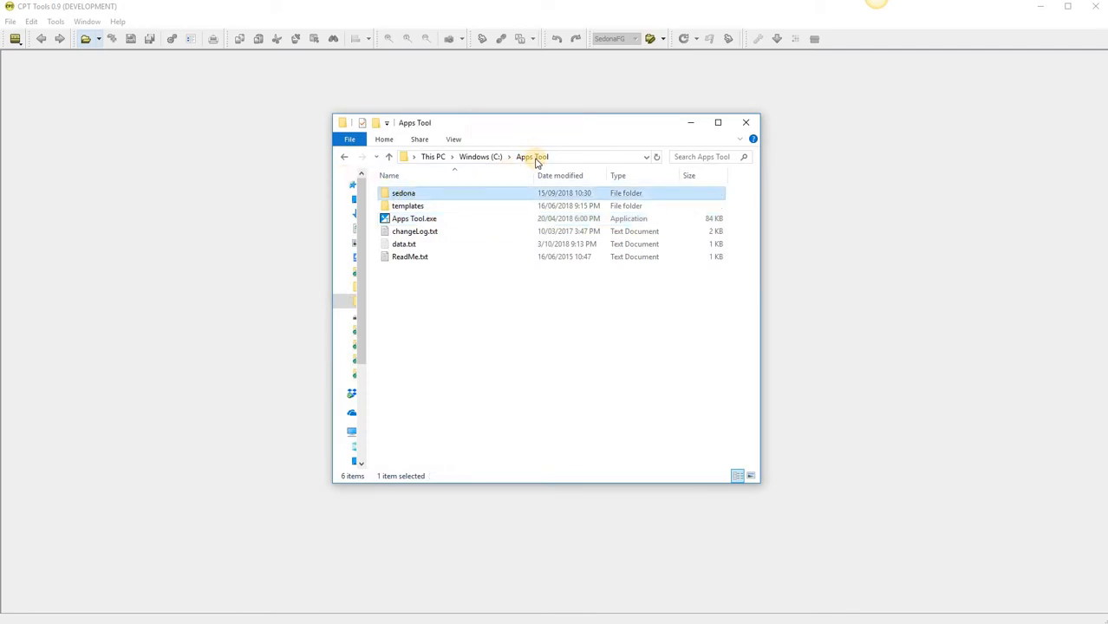
double_click(402, 193)
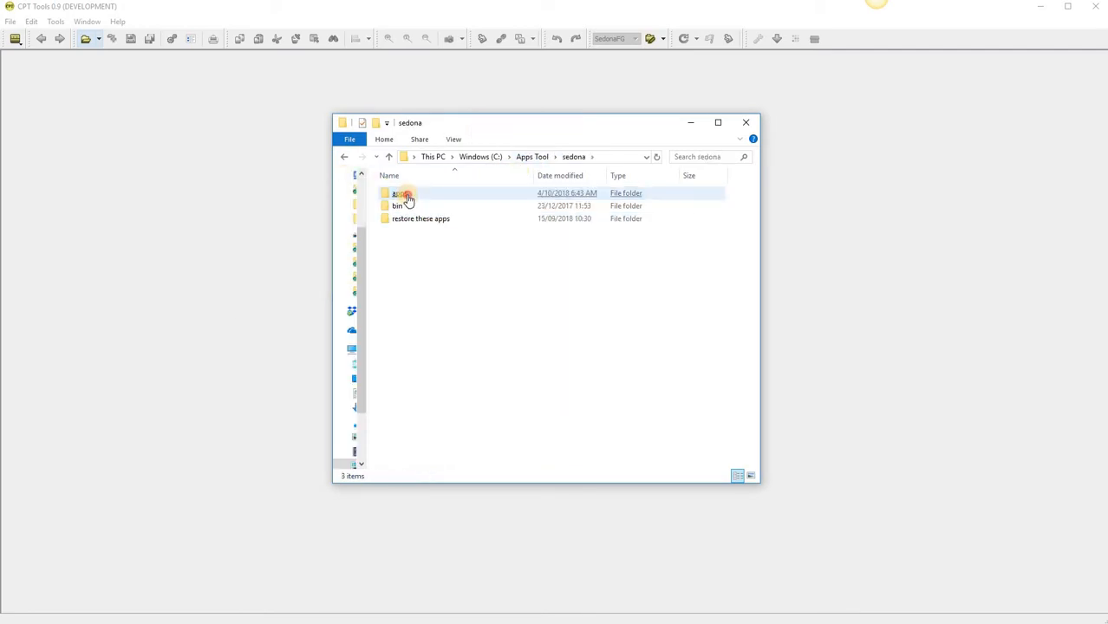
double_click(399, 193)
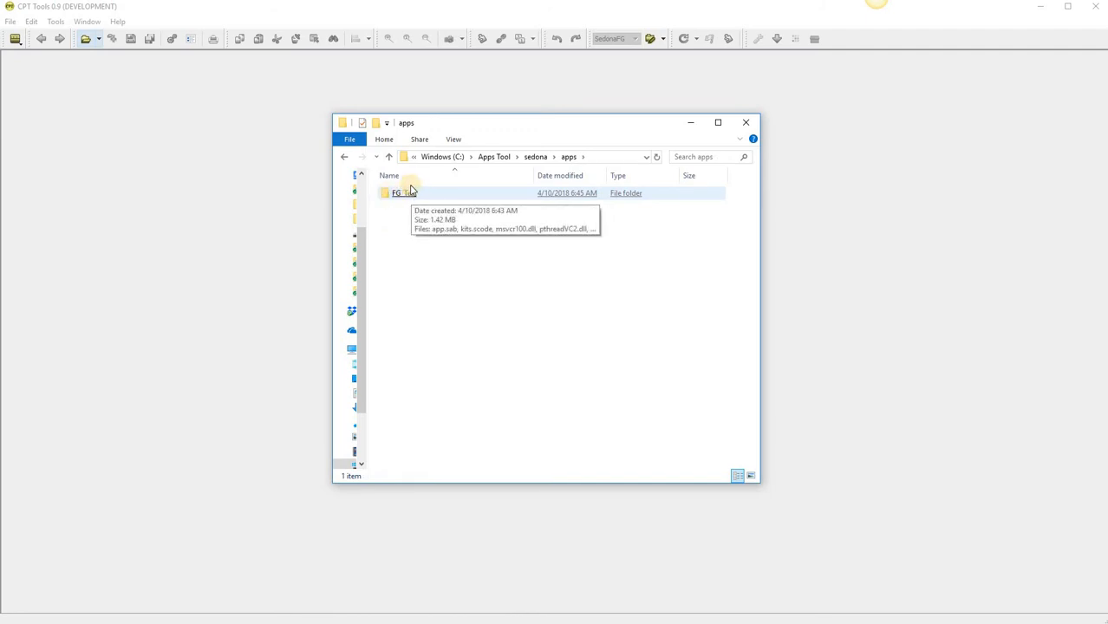
double_click(402, 193)
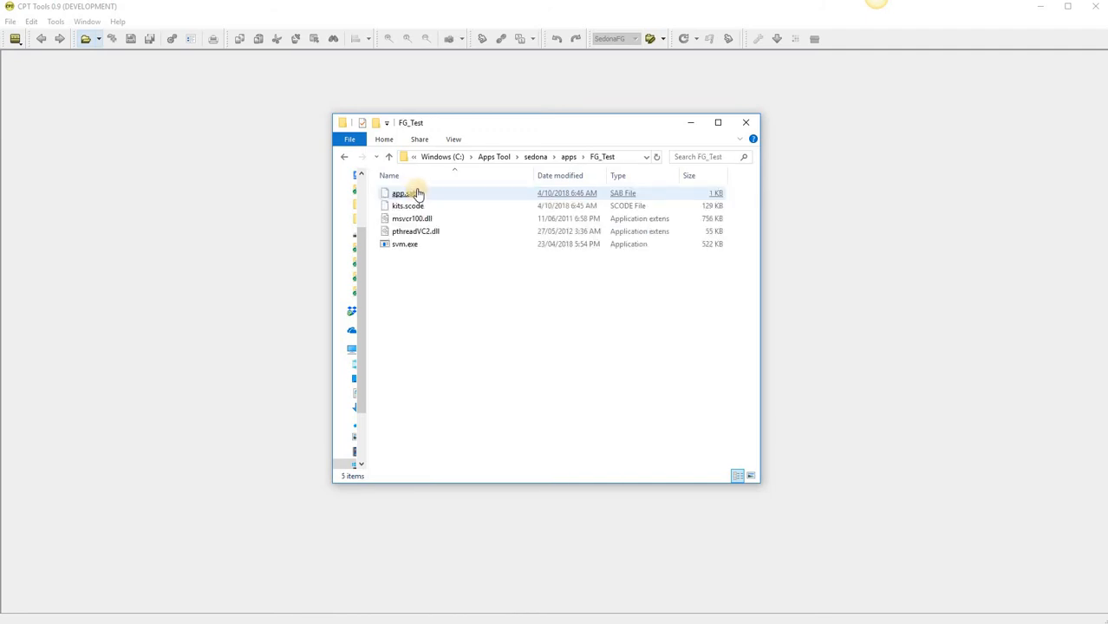
Select kits.scode, app.sab and pthreadVC2.dll in the FG_Test folder
left_click(408, 205)
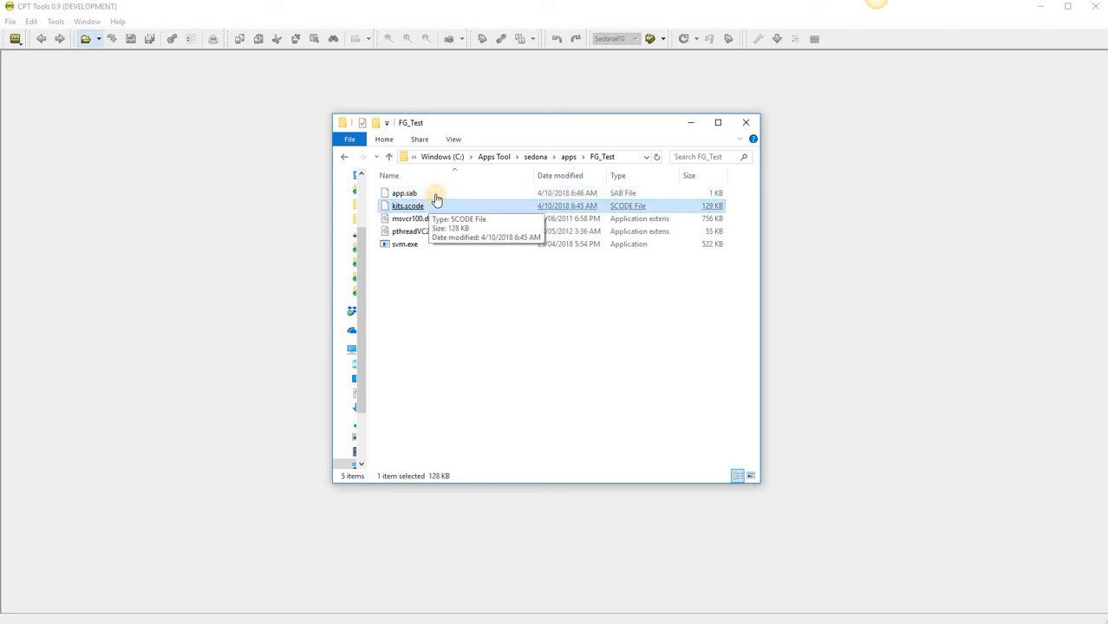
left_click(404, 192)
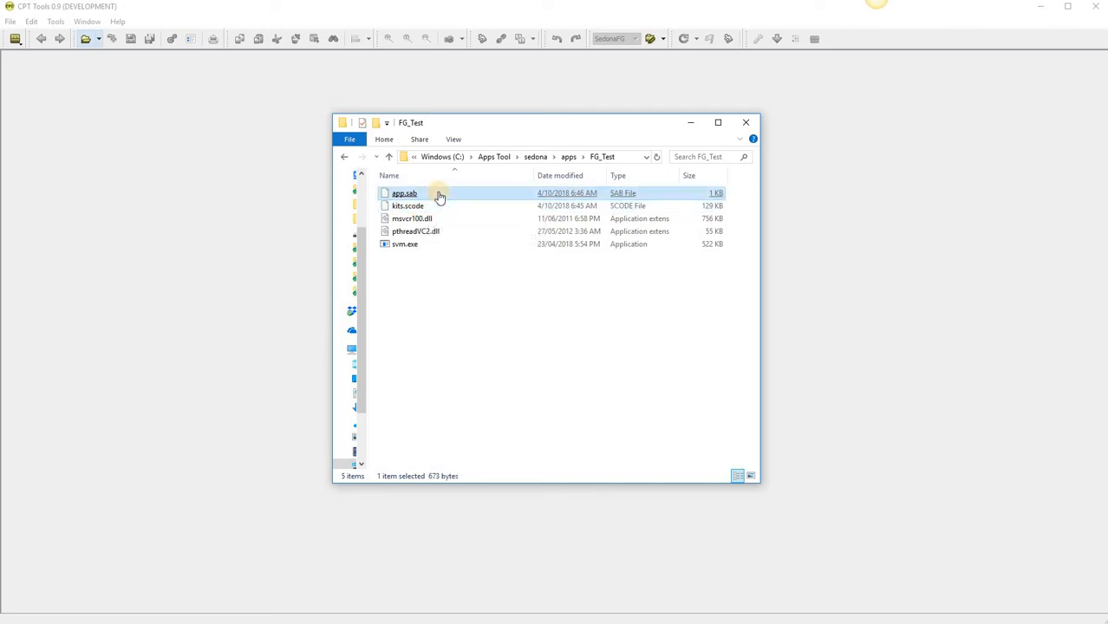
mouse_move(493, 359)
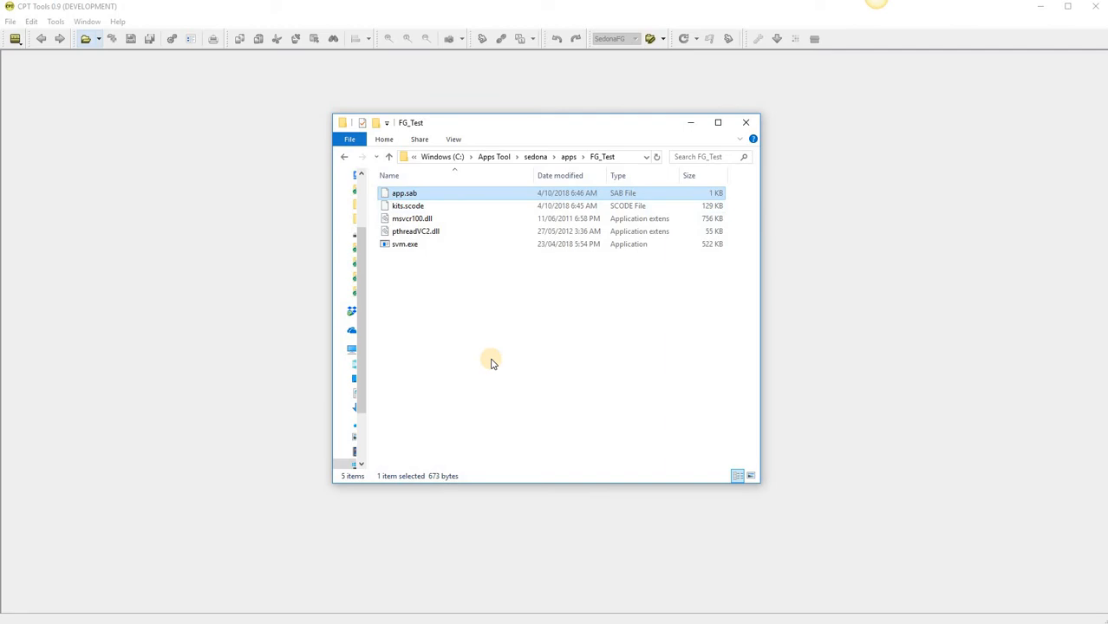
mouse_move(413, 250)
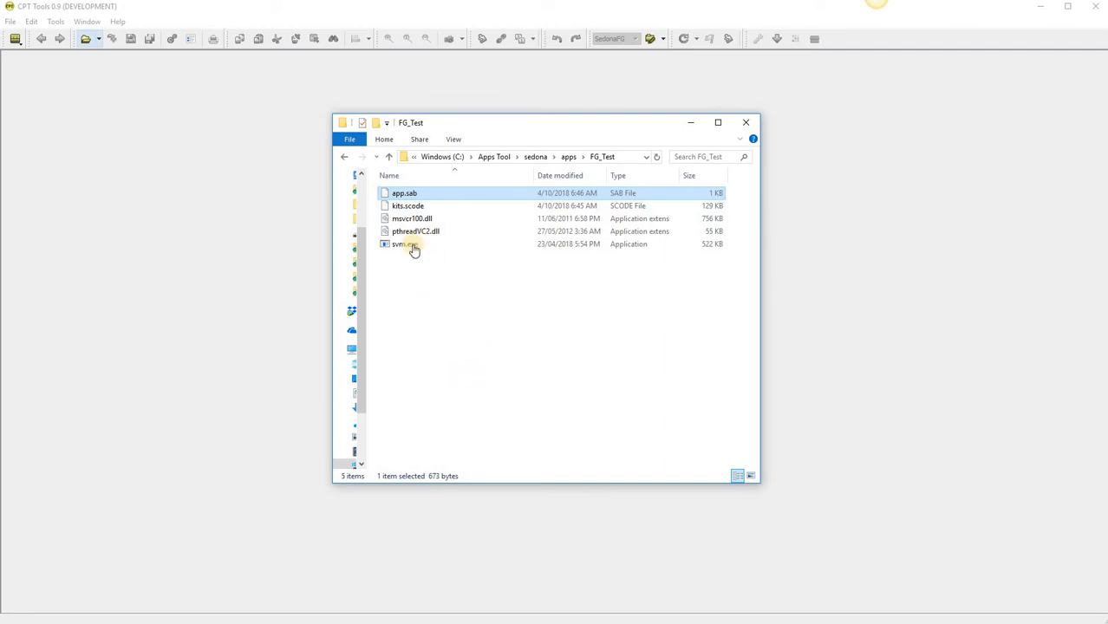
mouse_move(405, 243)
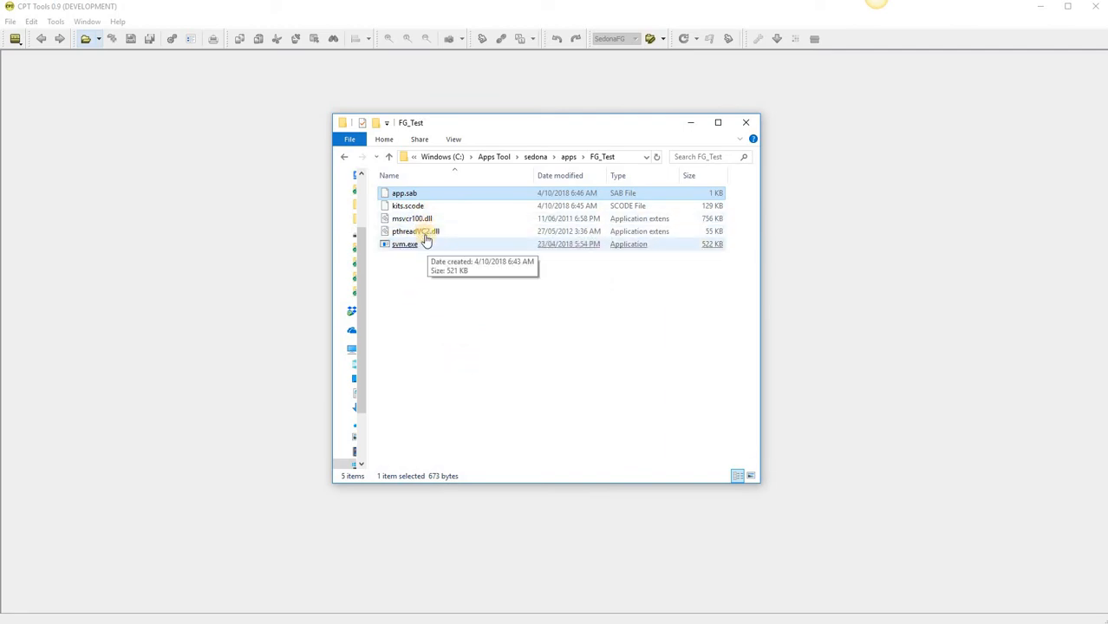
left_click(416, 232)
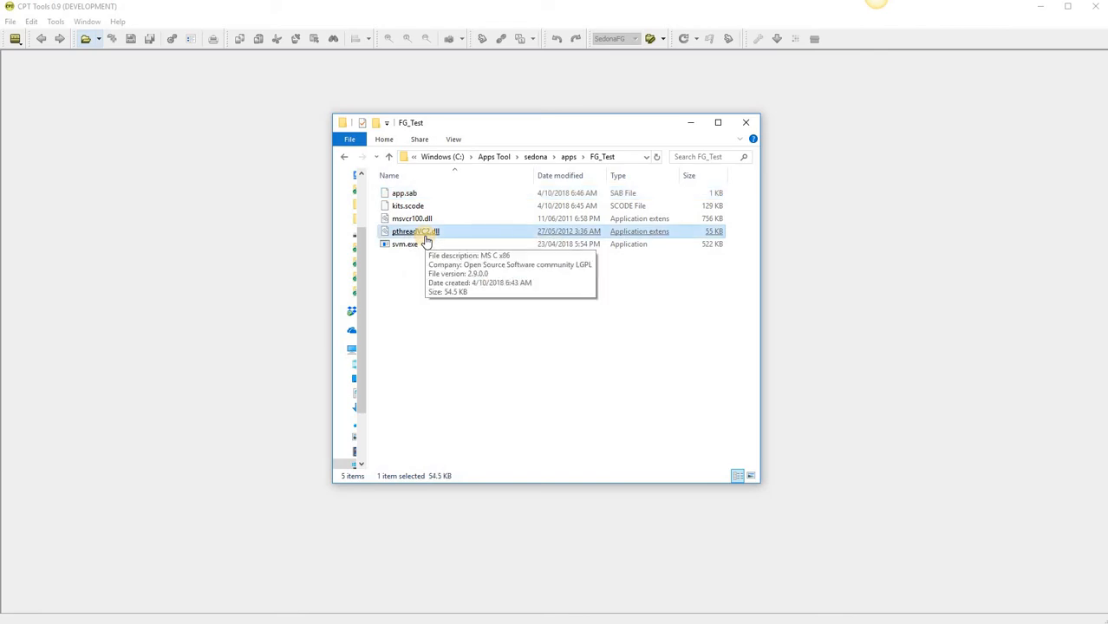
mouse_move(434, 247)
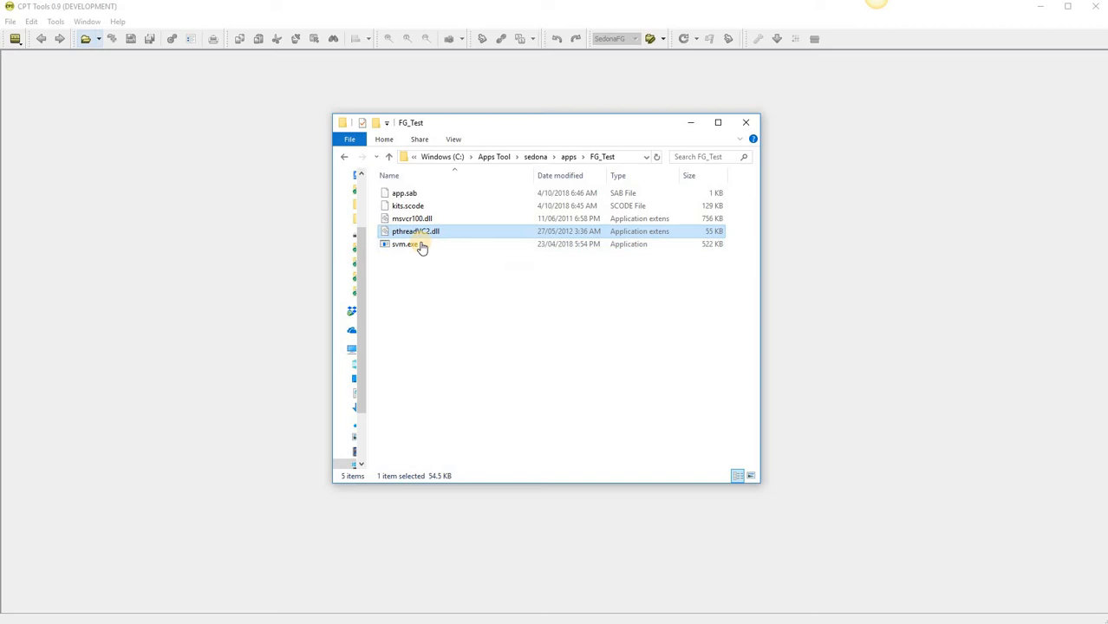
mouse_move(596, 169)
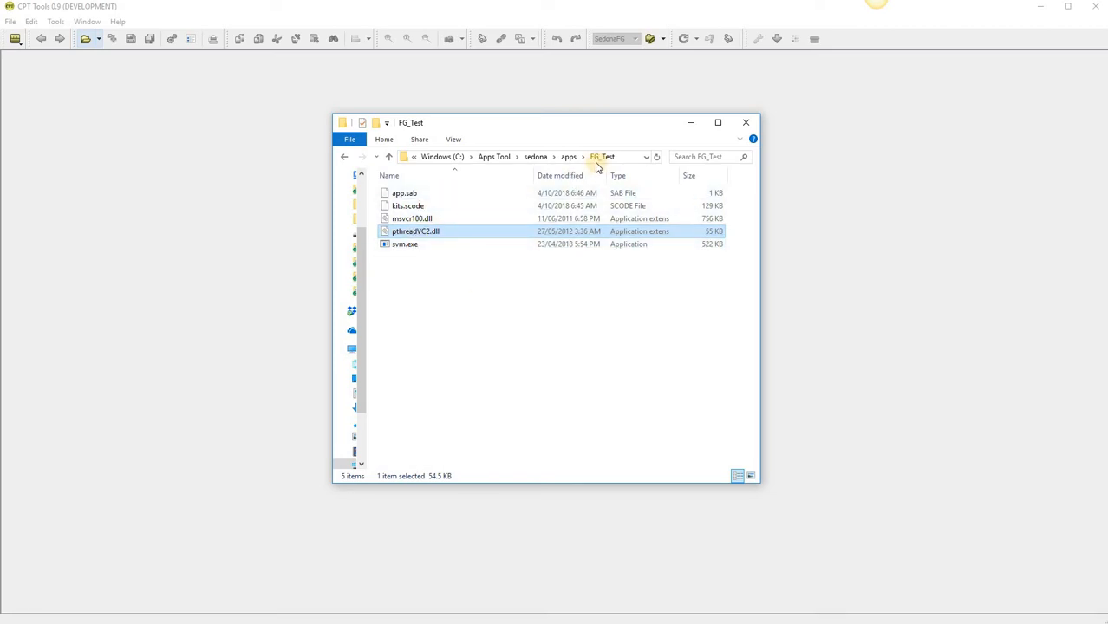
mouse_move(493, 293)
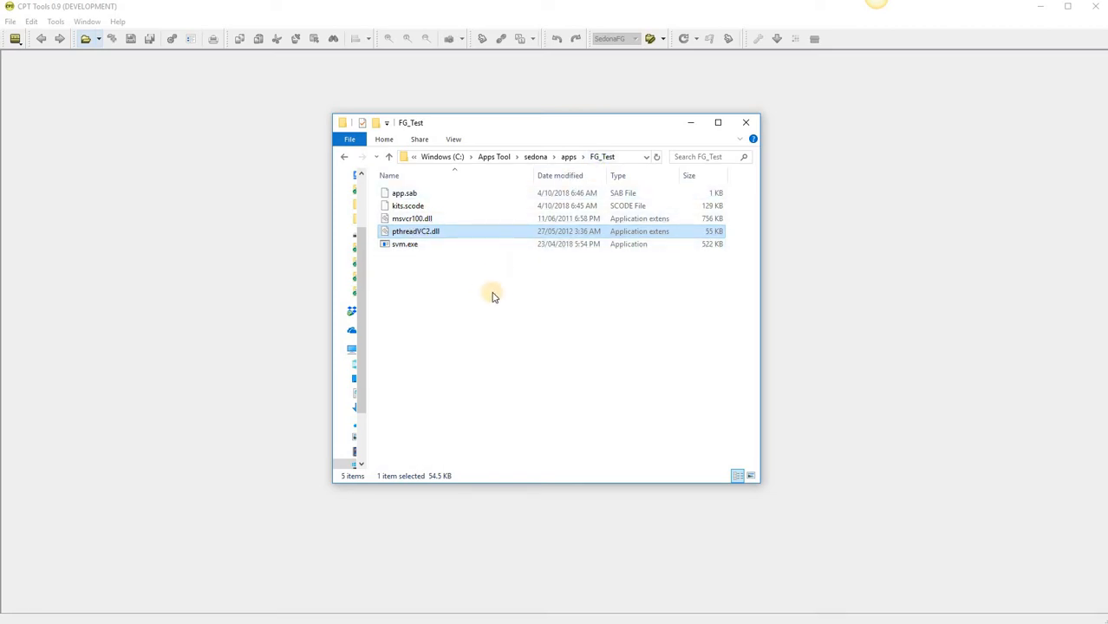
mouse_move(496, 308)
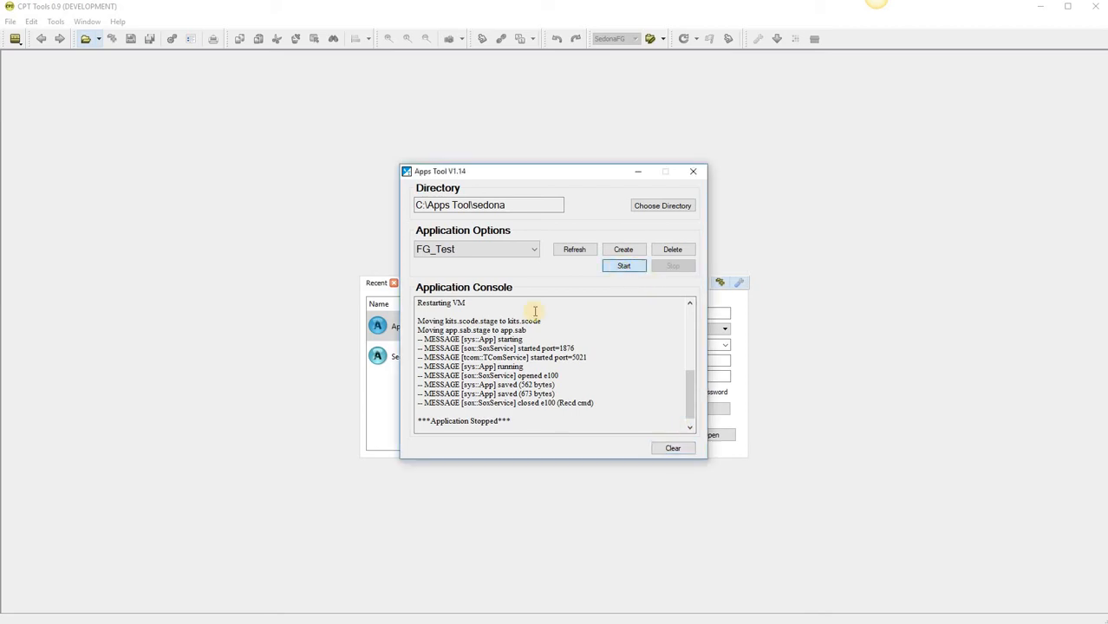
Select the Sedona App recent connection, keep Remember Password, and connect to it
left_click(694, 171)
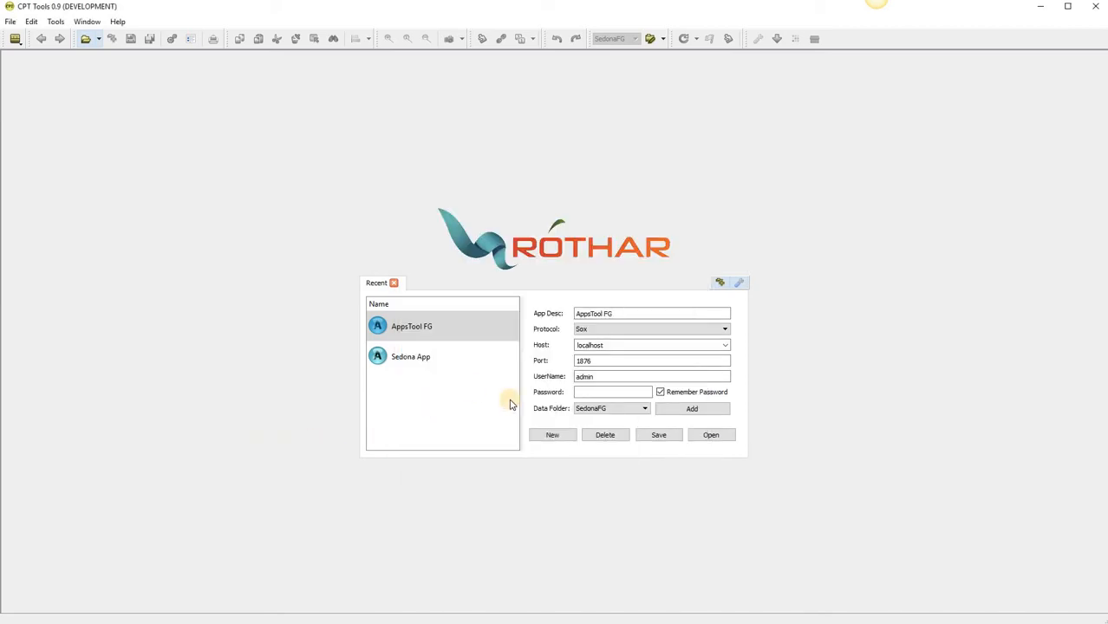
left_click(409, 357)
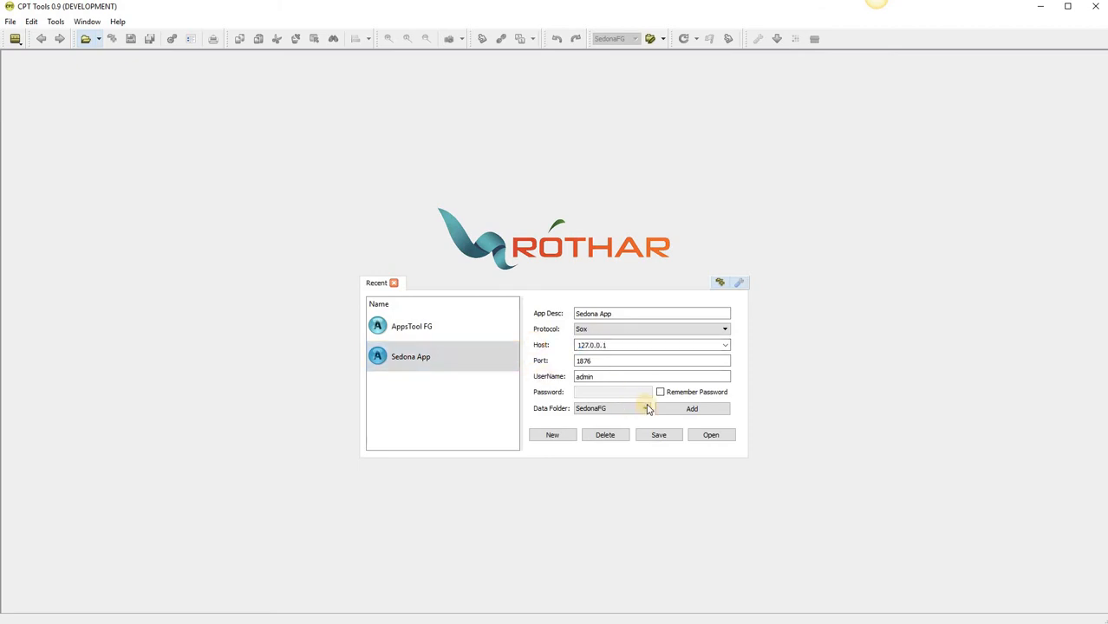
left_click(661, 392)
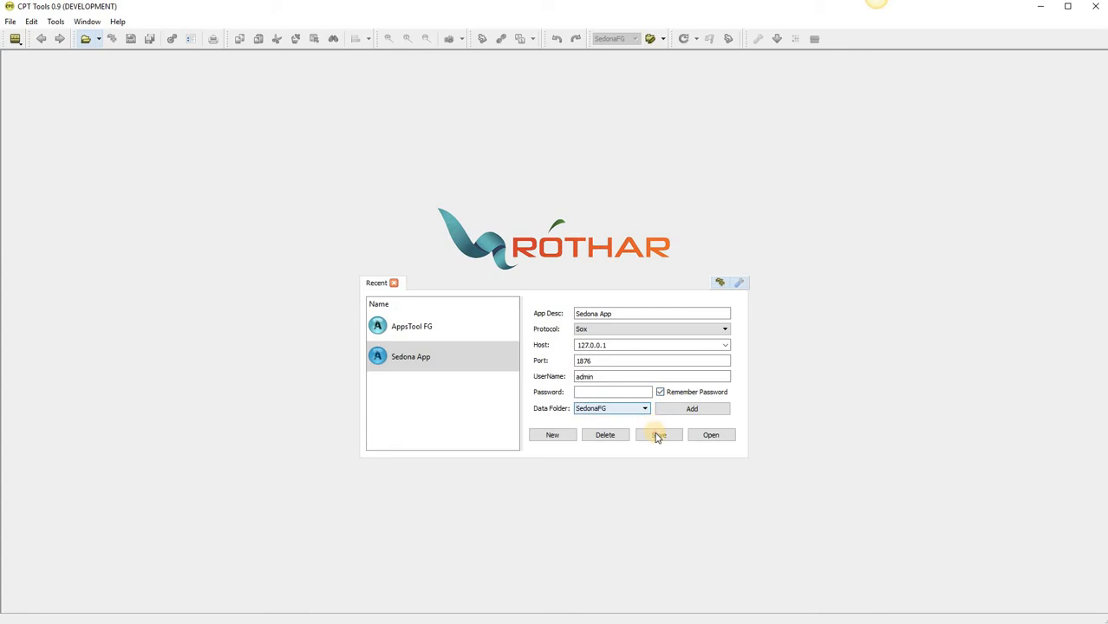
left_click(659, 434)
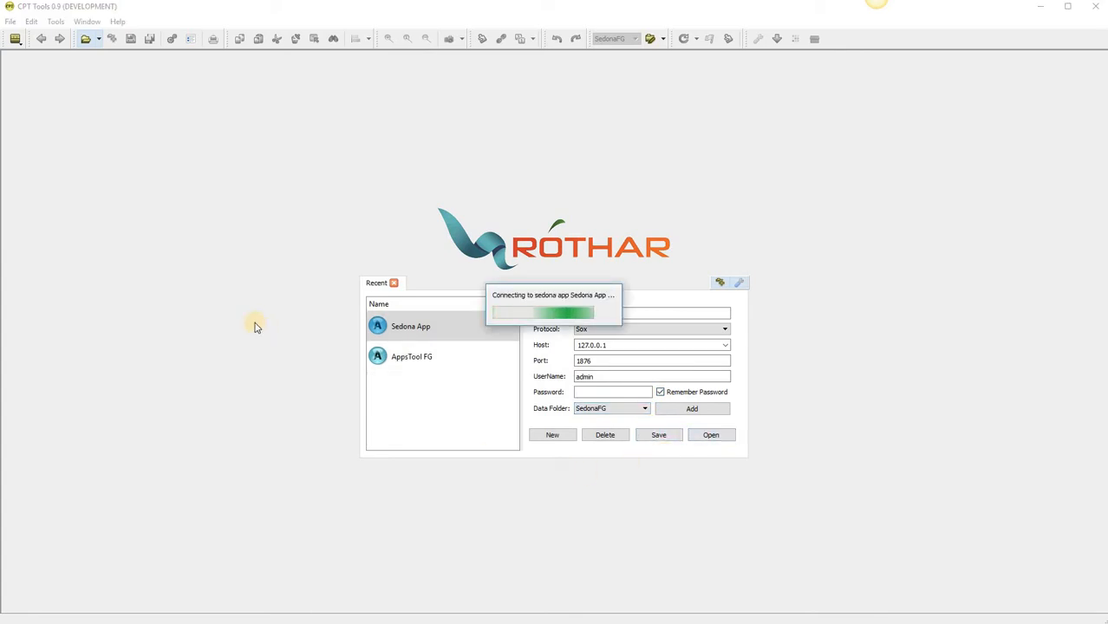
left_click(711, 433)
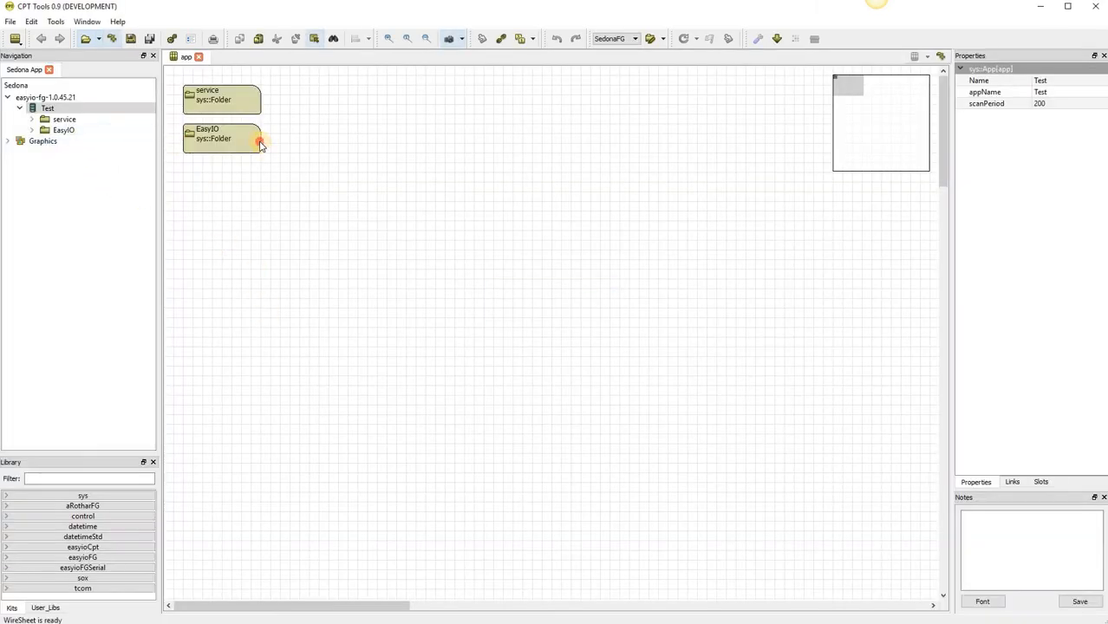
Bring up the Kit Management list of installed kits and versions for the Sedona App device
double_click(222, 135)
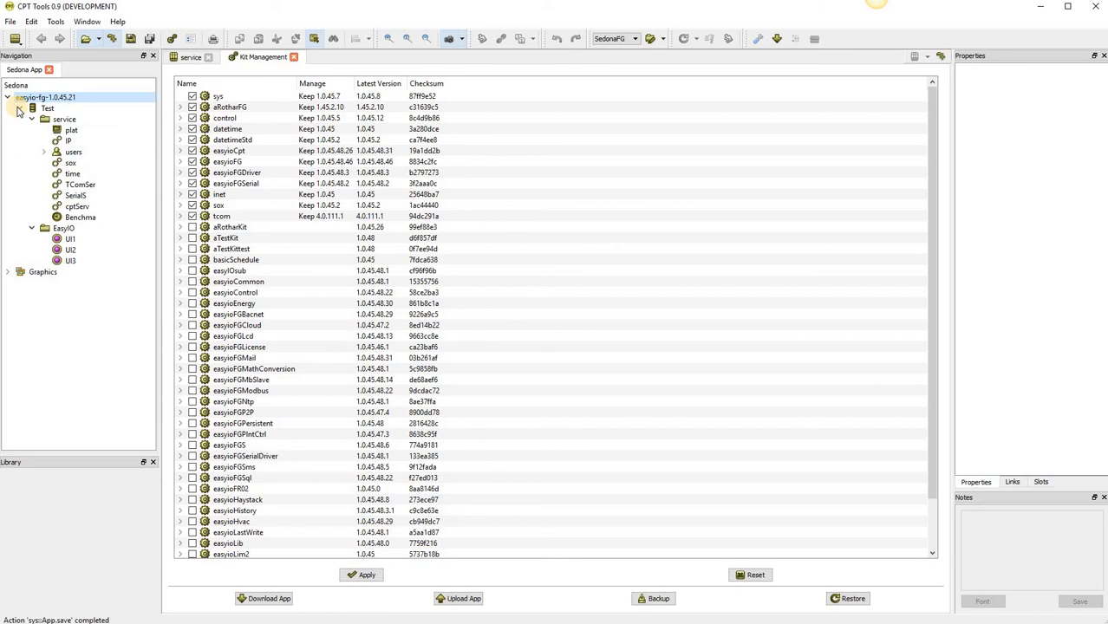
left_click(7, 97)
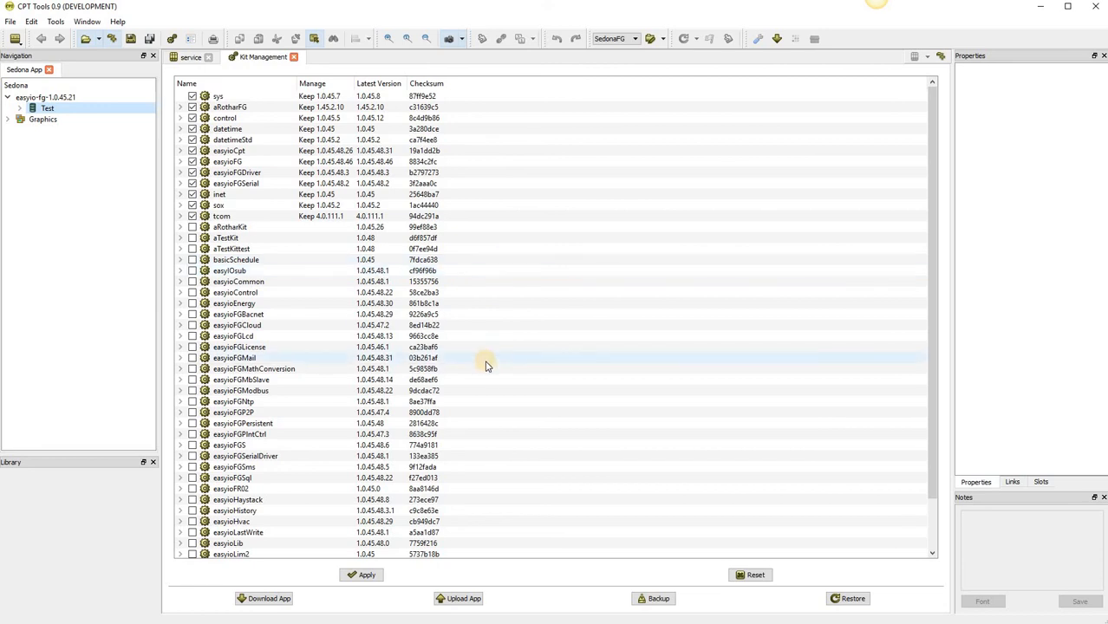
left_click(232, 520)
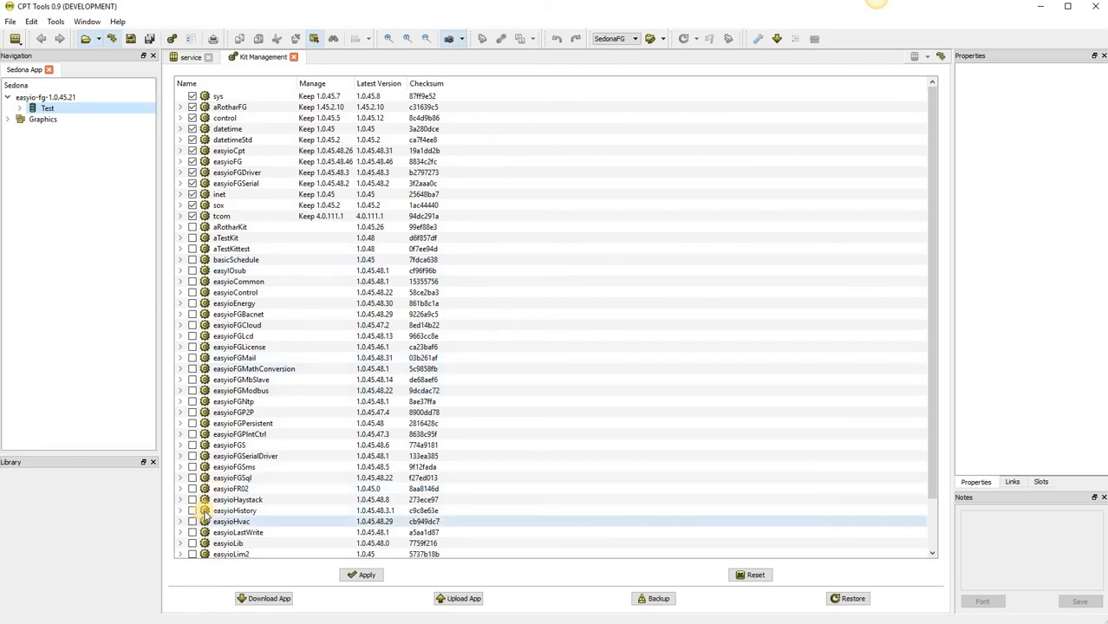